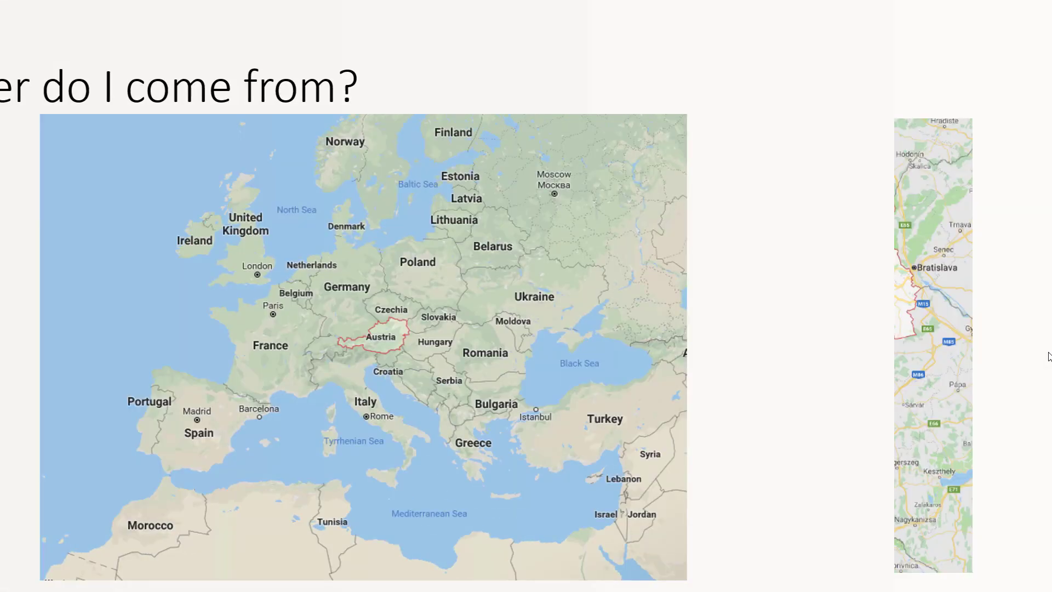
- Advance to the Austria map slide about growing up in Innsbruck and living in Baden
key(Right)
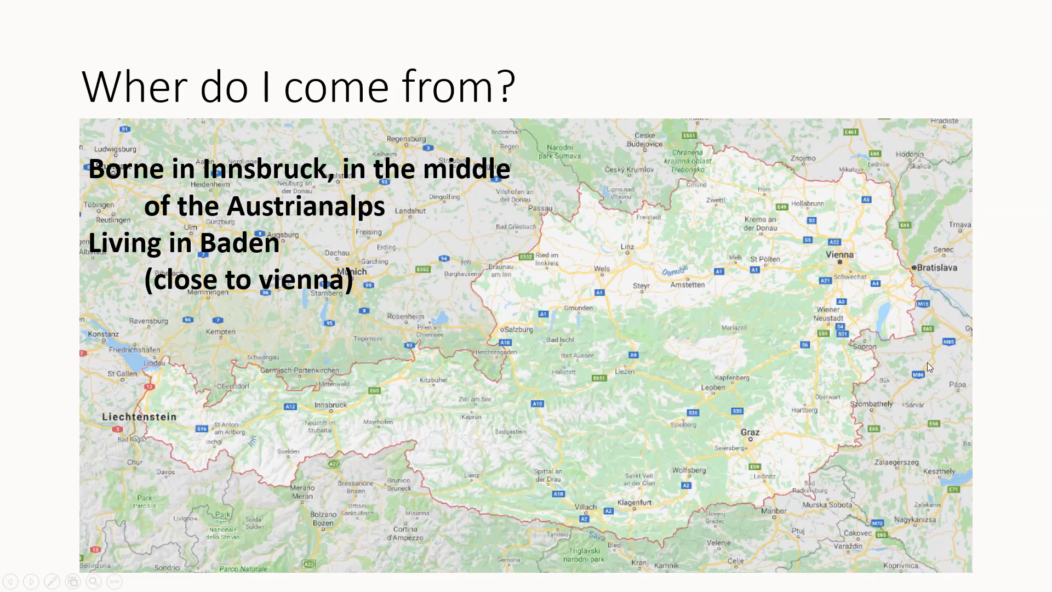
mouse_move(336, 414)
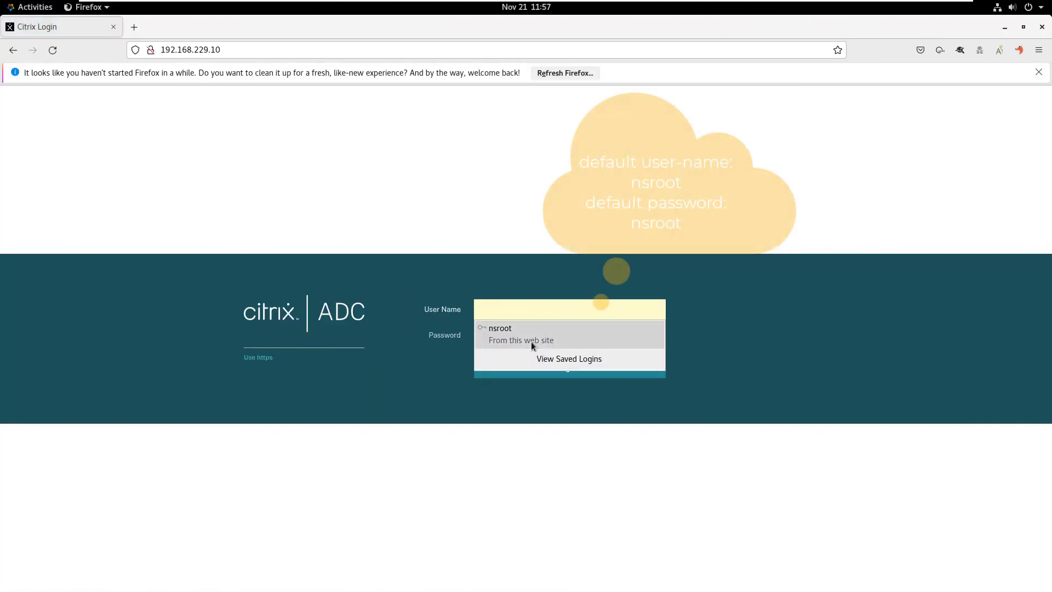
- Log on to the appliance with the saved nsroot credentials
click(500, 329)
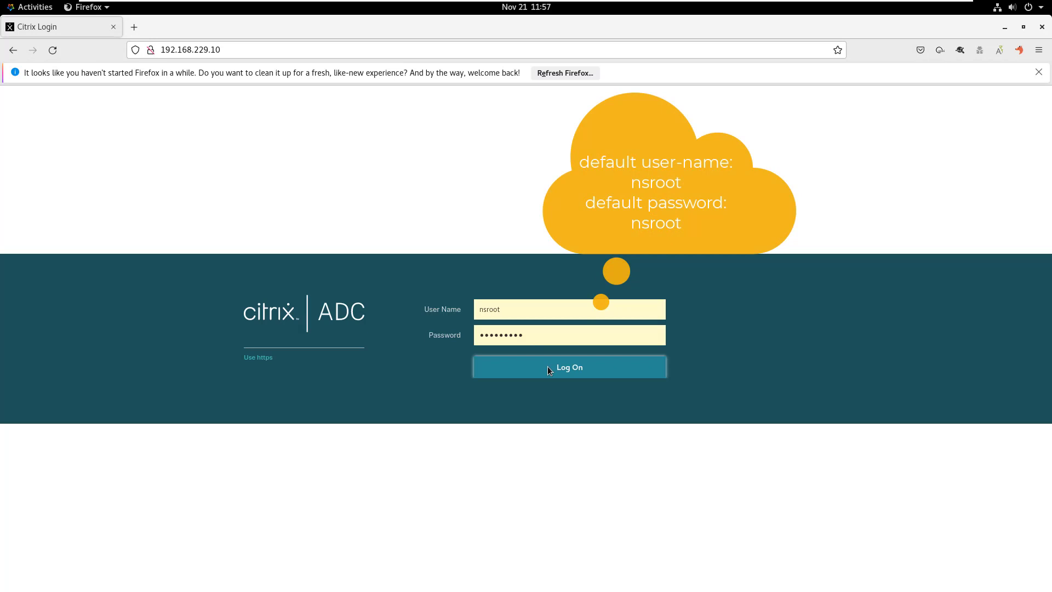
click(569, 368)
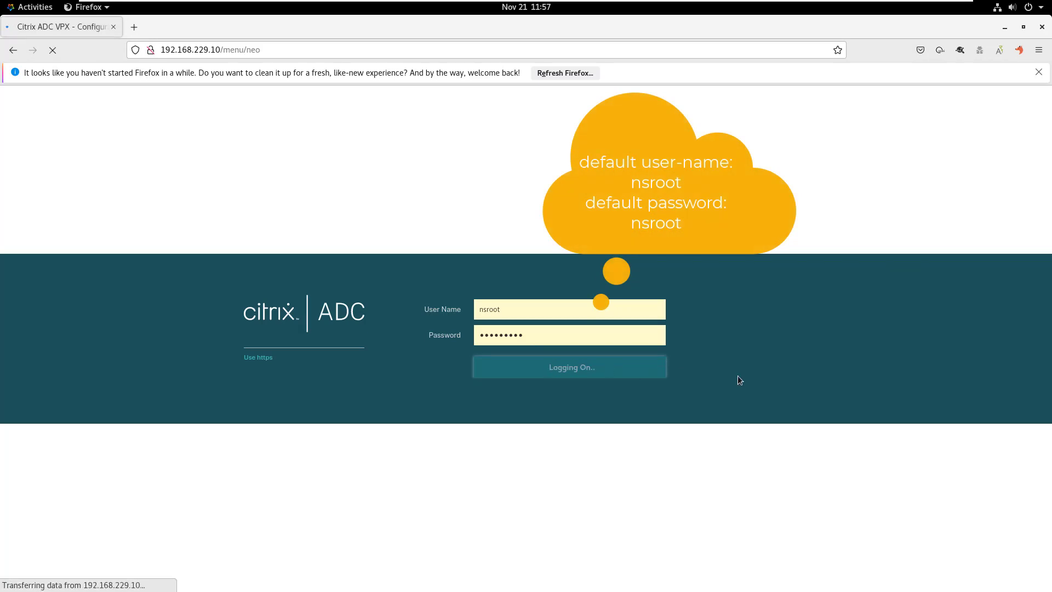
click(569, 367)
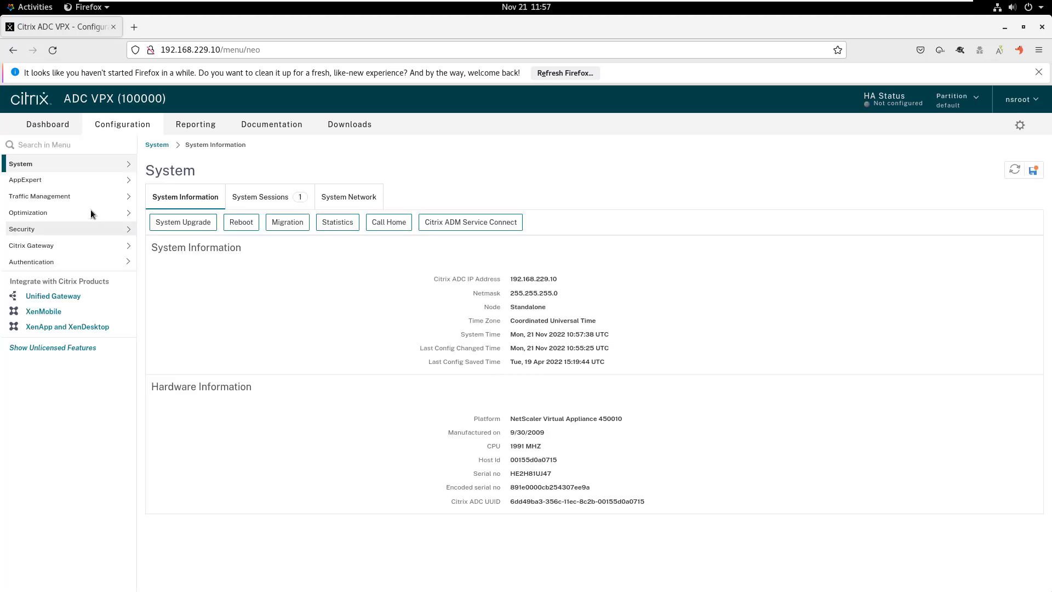
- Navigate to Traffic Management > Load Balancing > Servers, currently showing zero servers
click(39, 197)
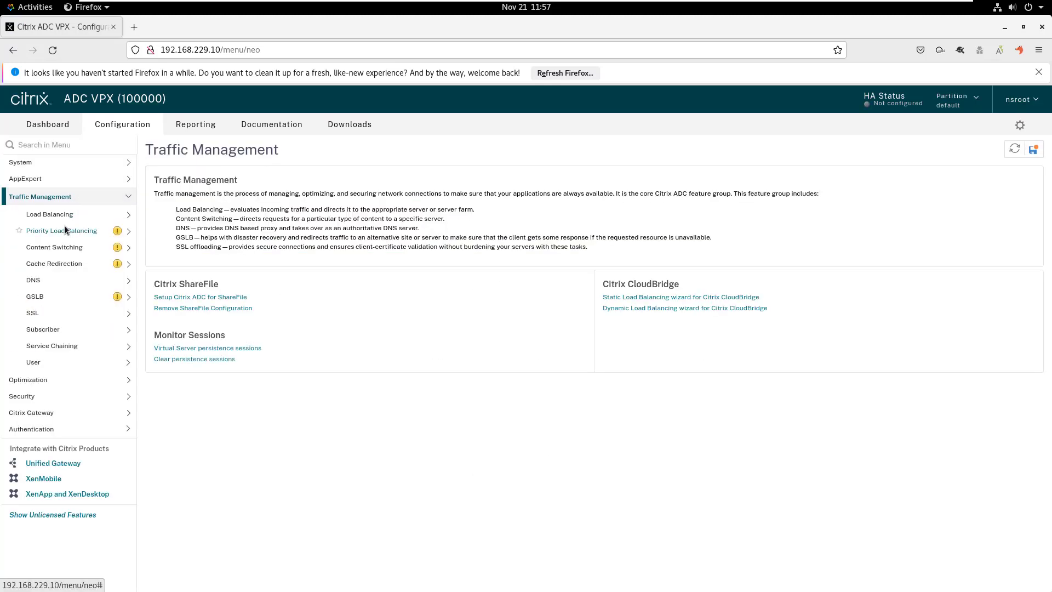
click(49, 214)
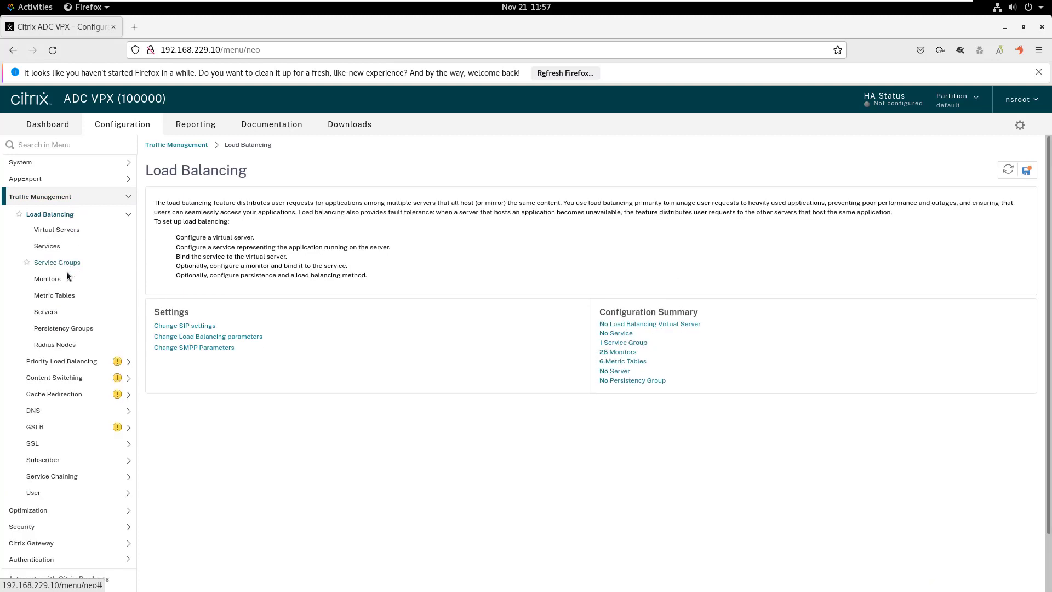
click(45, 311)
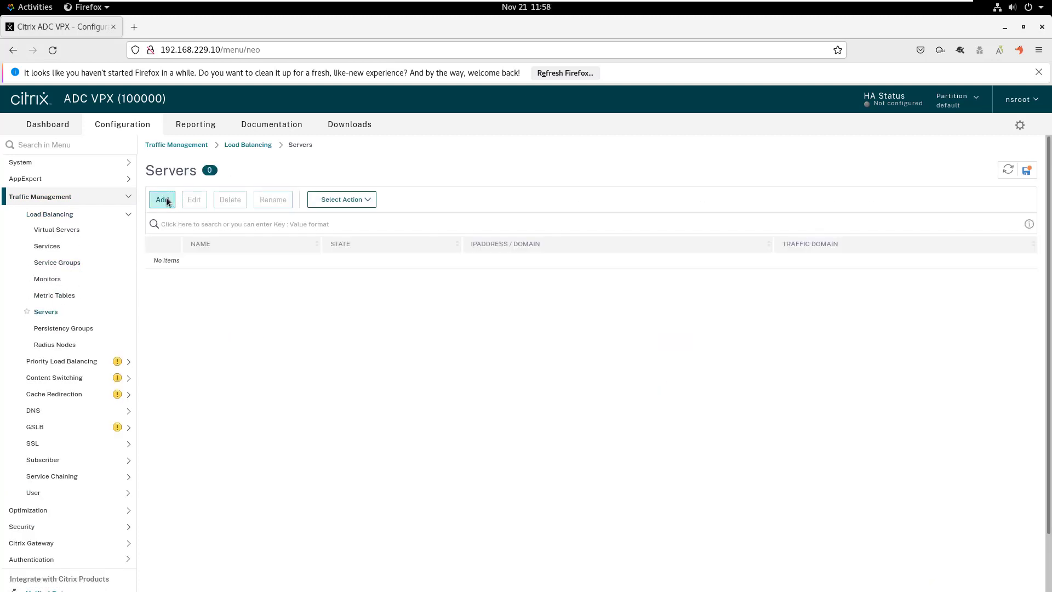
- Create server srv_red at 93.83.148.43
click(163, 199)
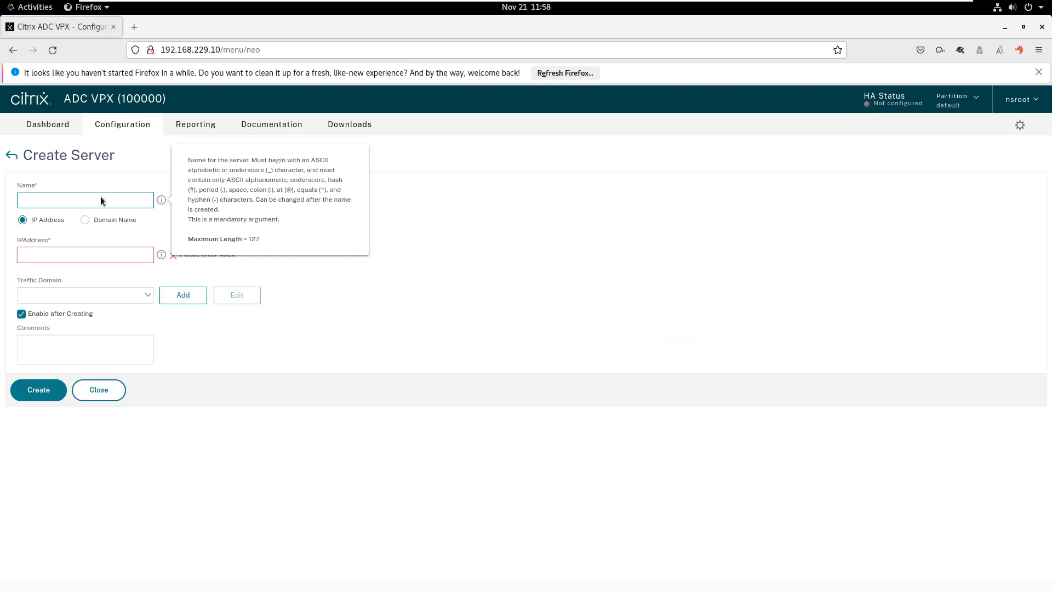
text(srv_)
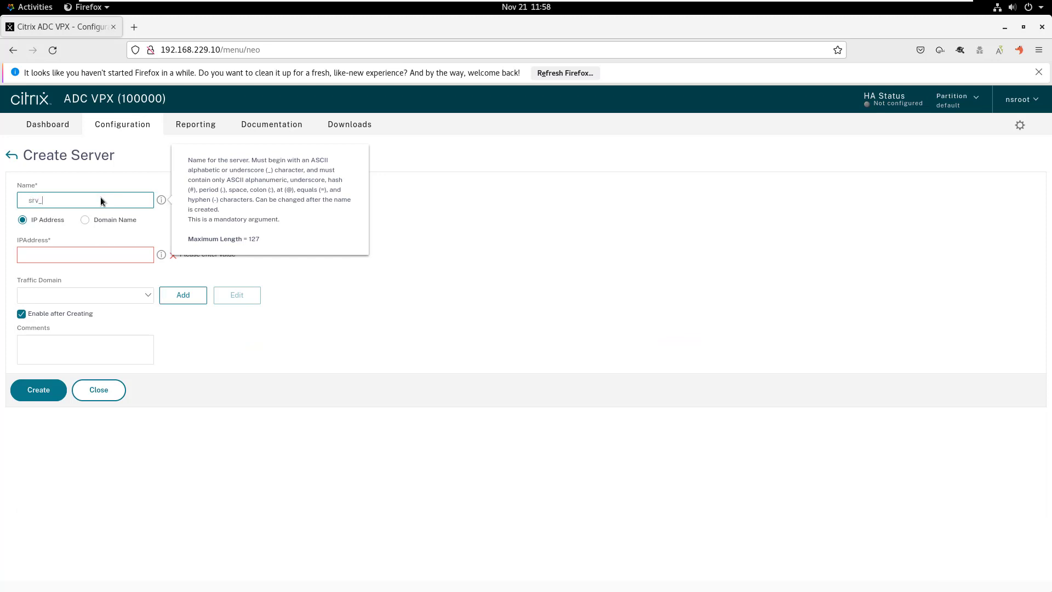
text(red)
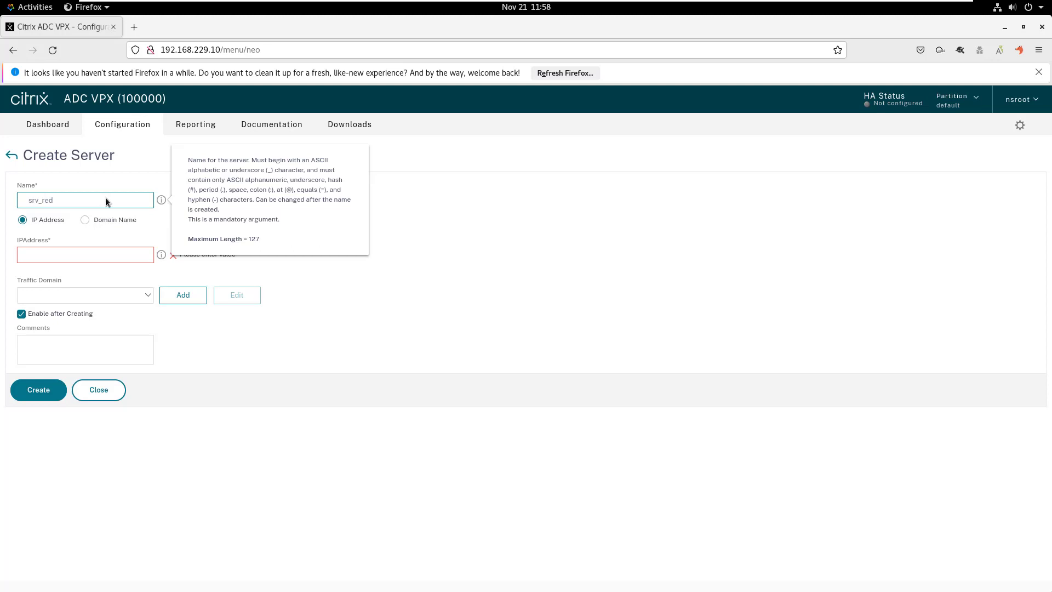
mouse_move(94, 216)
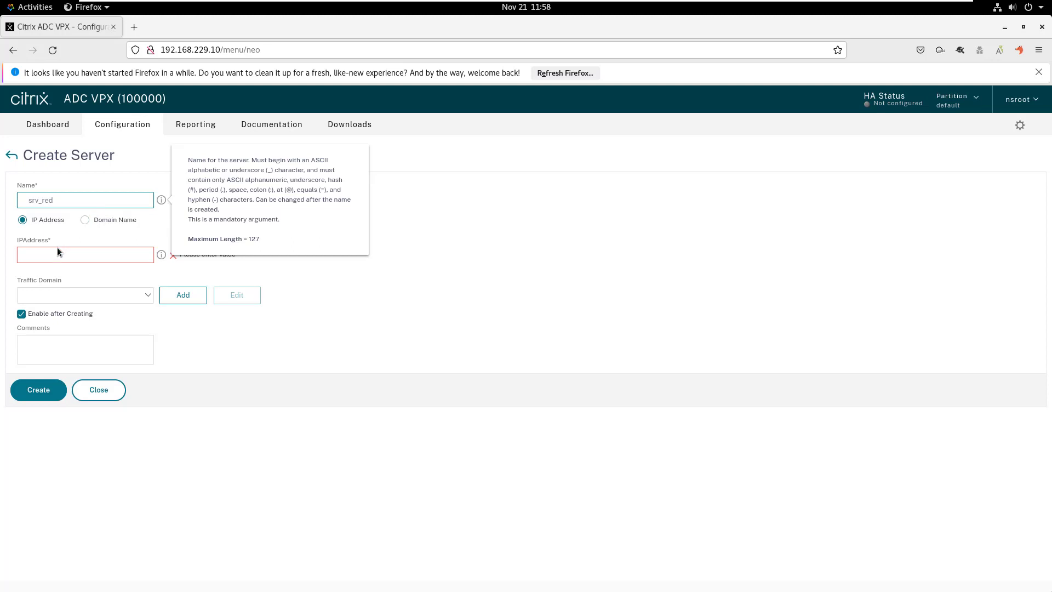
click(85, 254)
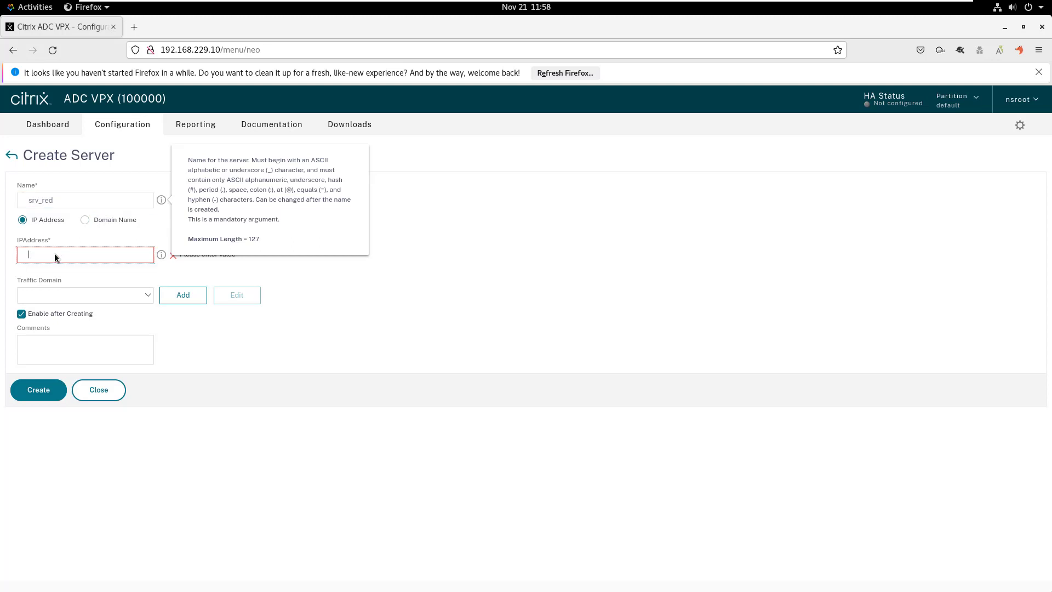
text(93.83.148.43)
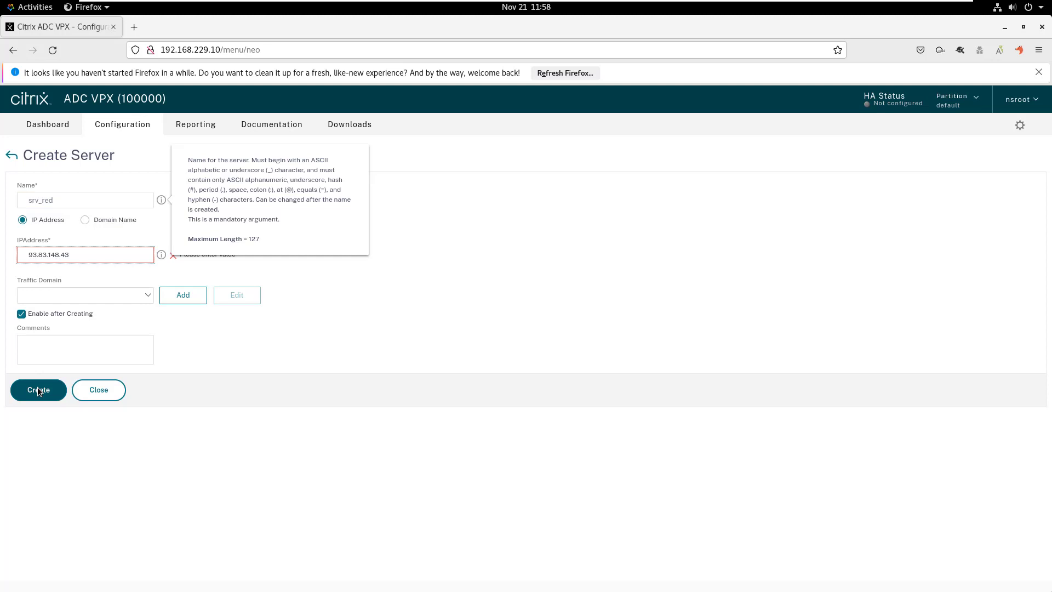
click(38, 389)
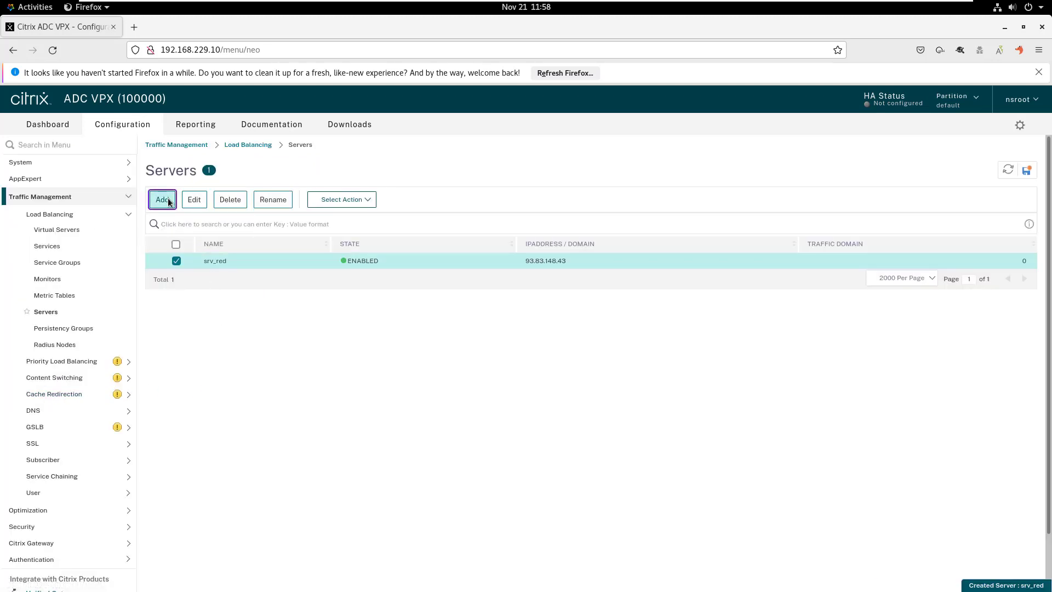
- Create server srv_blue at 93.83.148.44
click(162, 200)
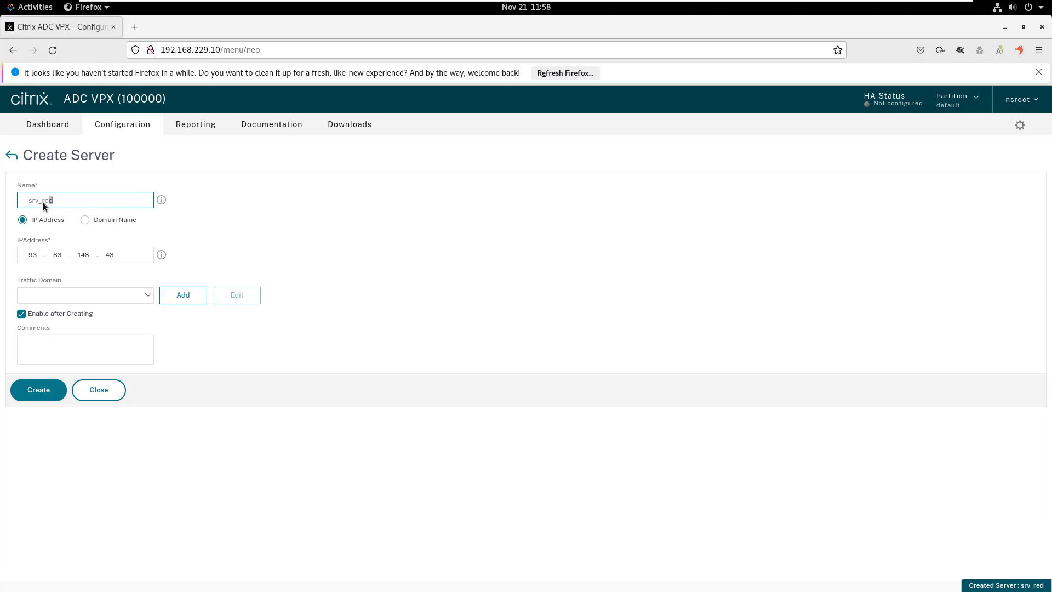
key(BackSpace)
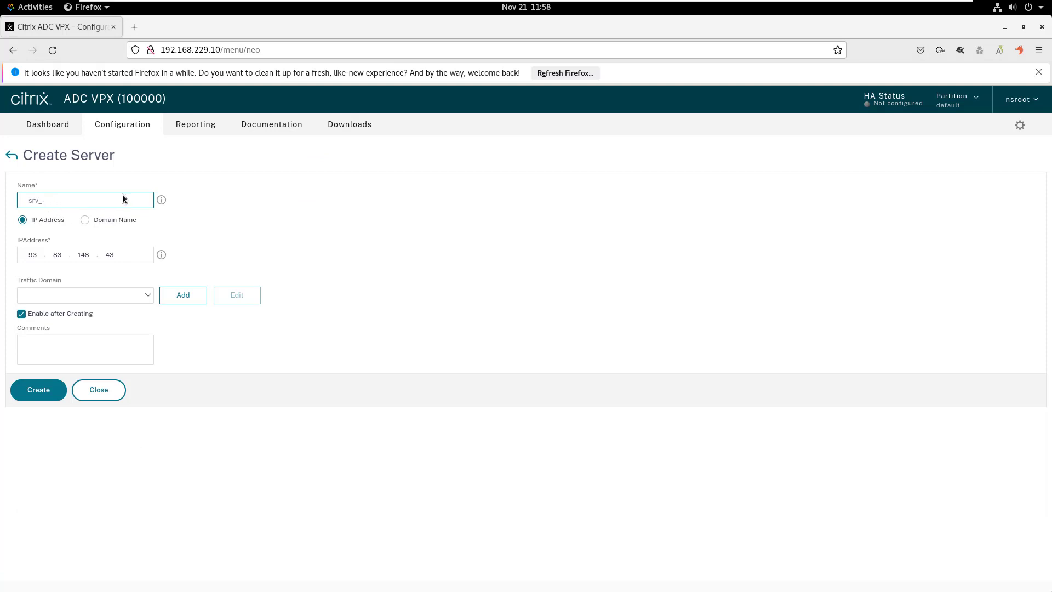
text(blue)
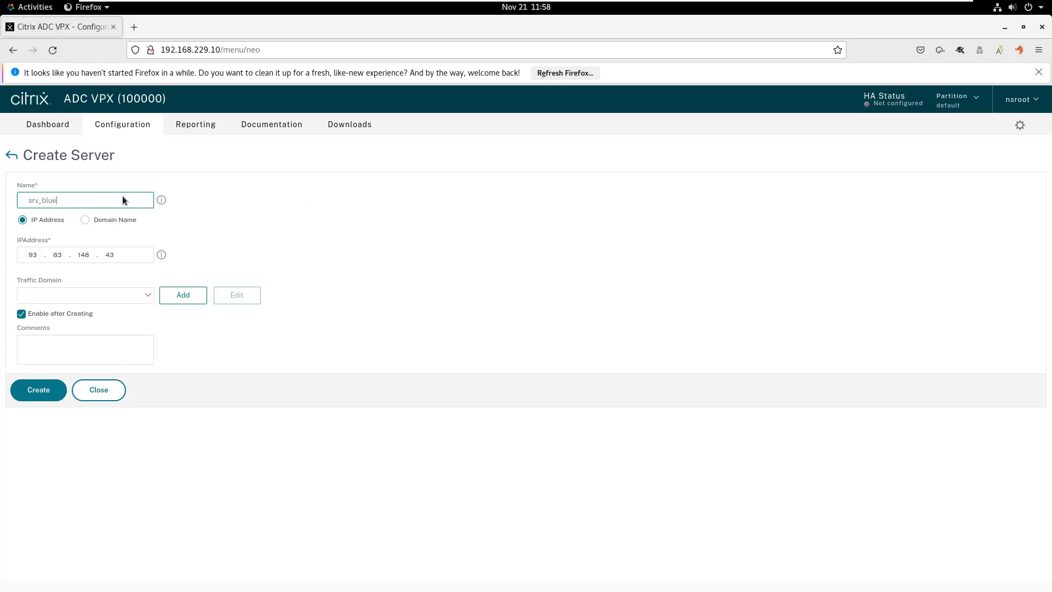
click(85, 255)
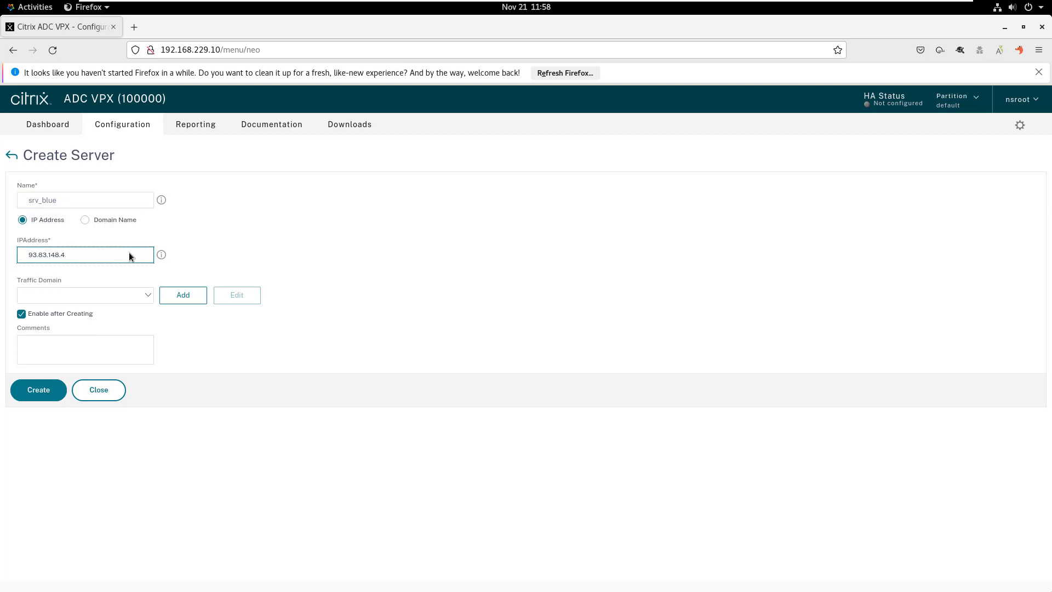
click(39, 390)
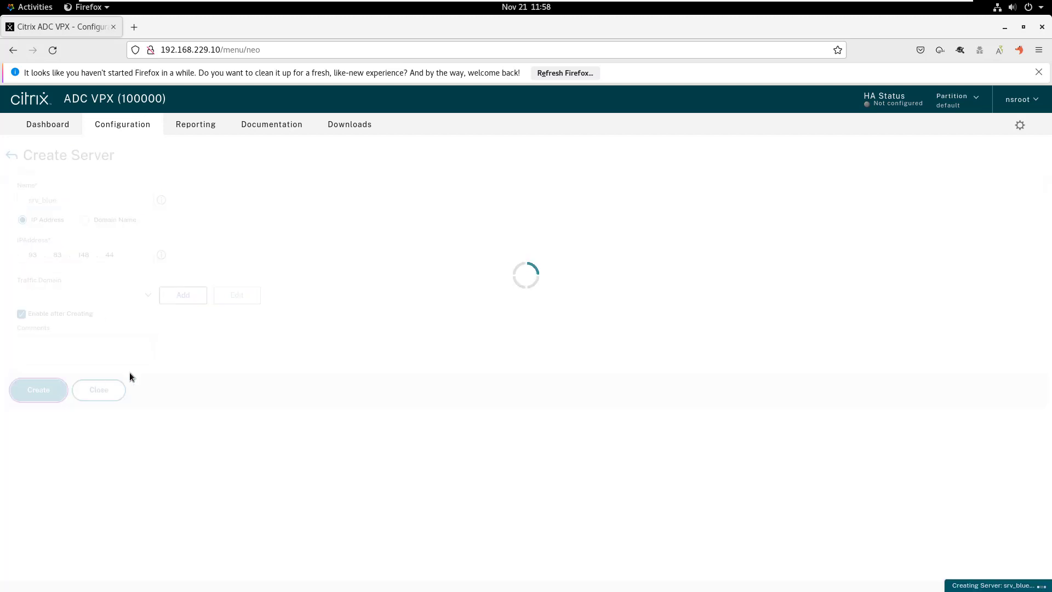
click(39, 390)
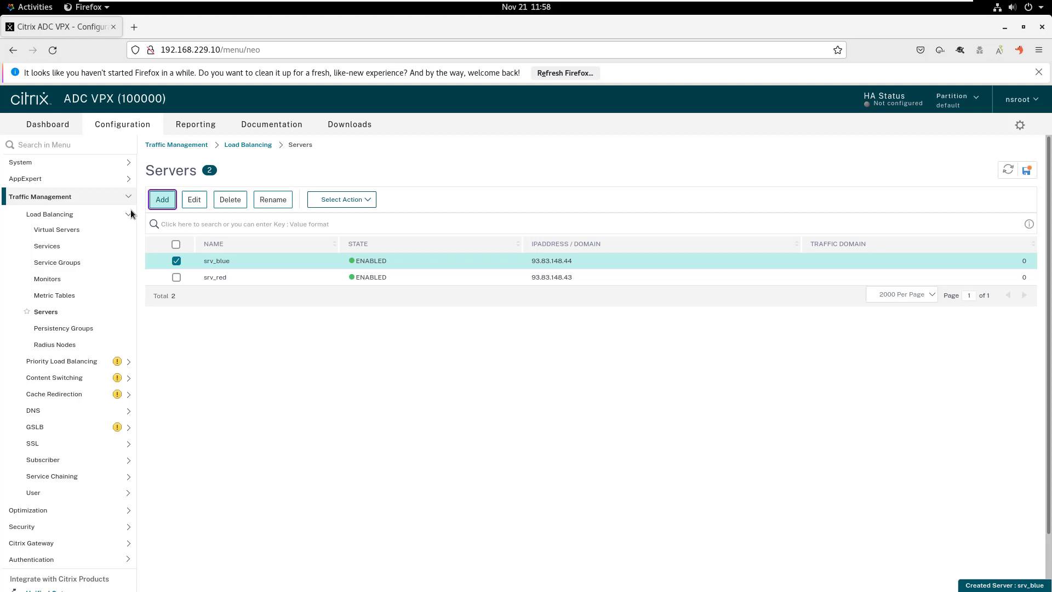
- Create server srv_green at 93.83.148.45
click(194, 200)
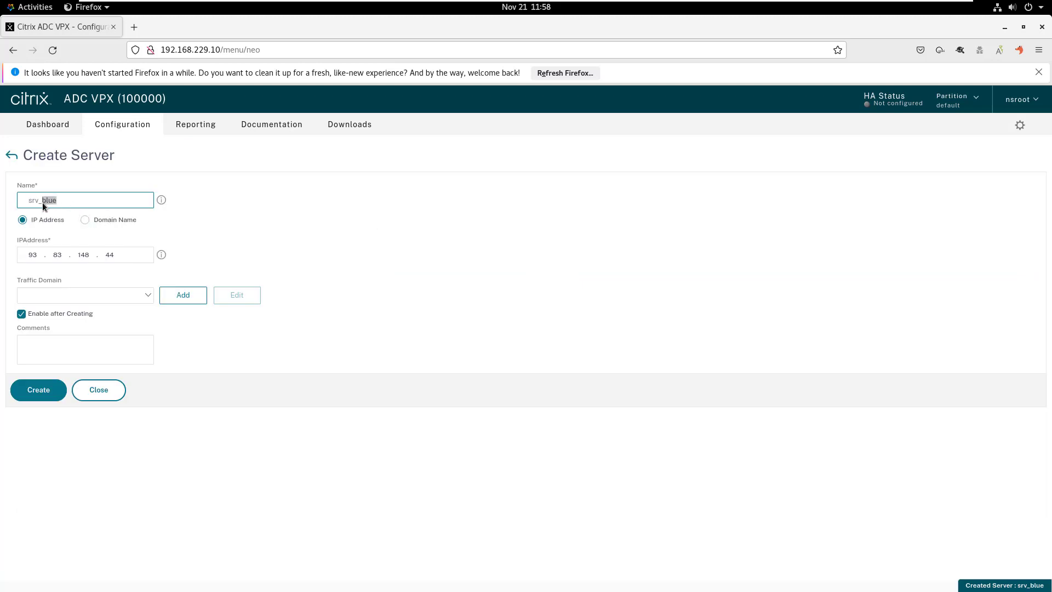
text(srv_green)
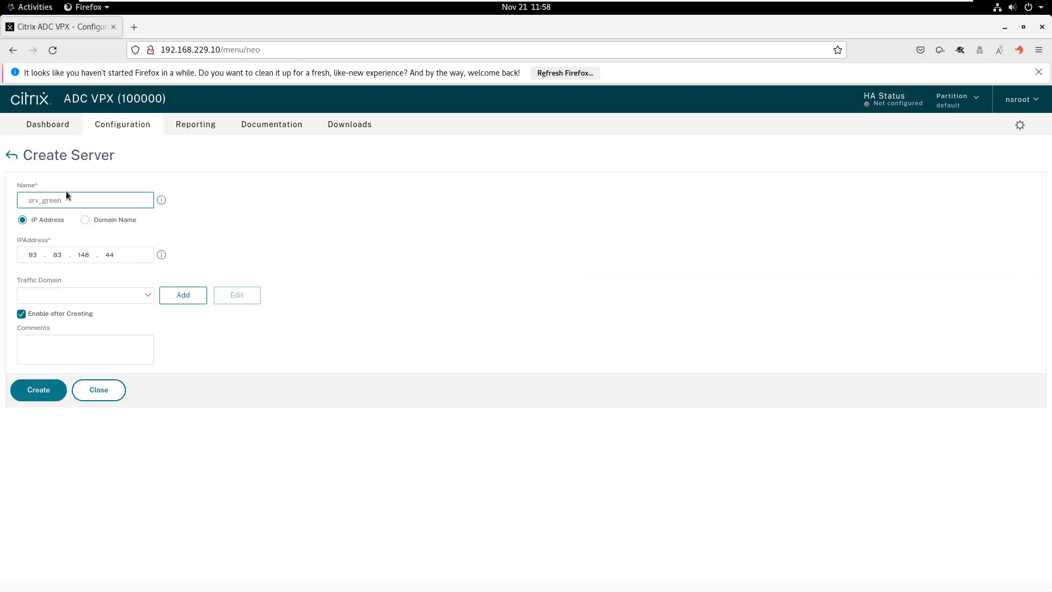
click(85, 255)
text(5)
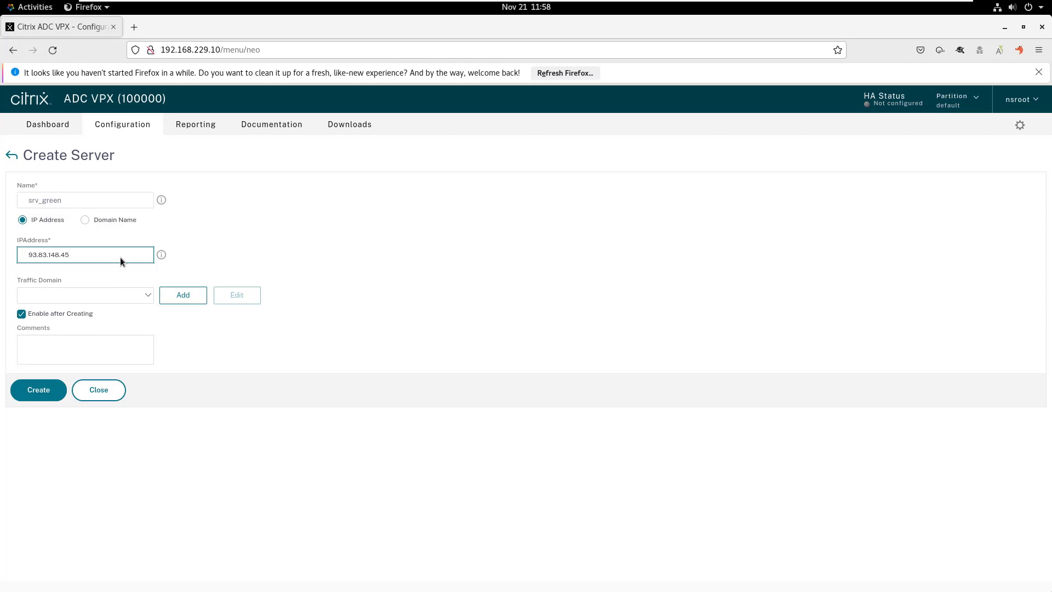
click(38, 390)
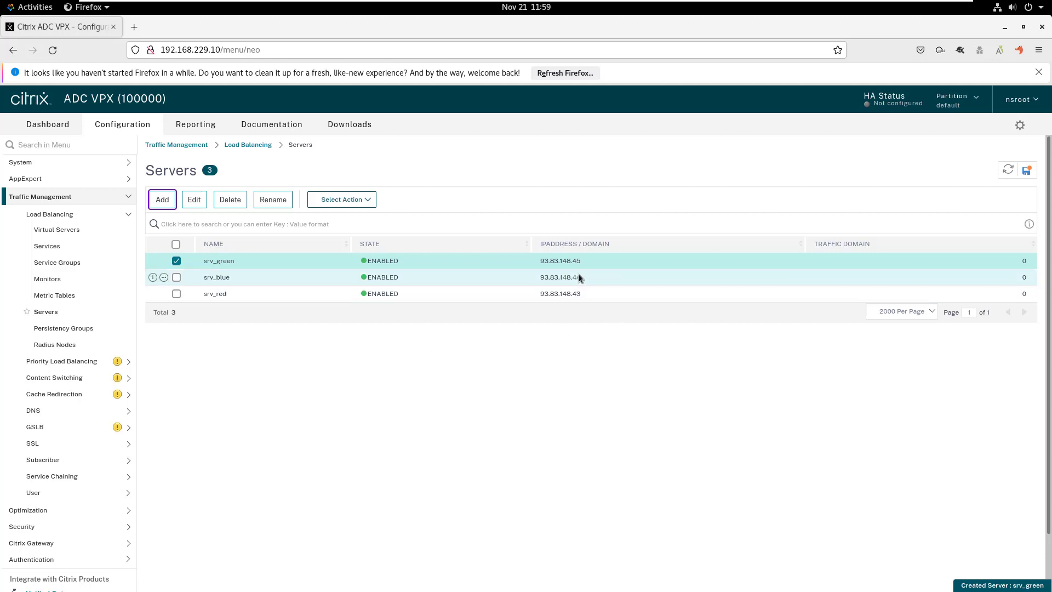
mouse_move(365, 298)
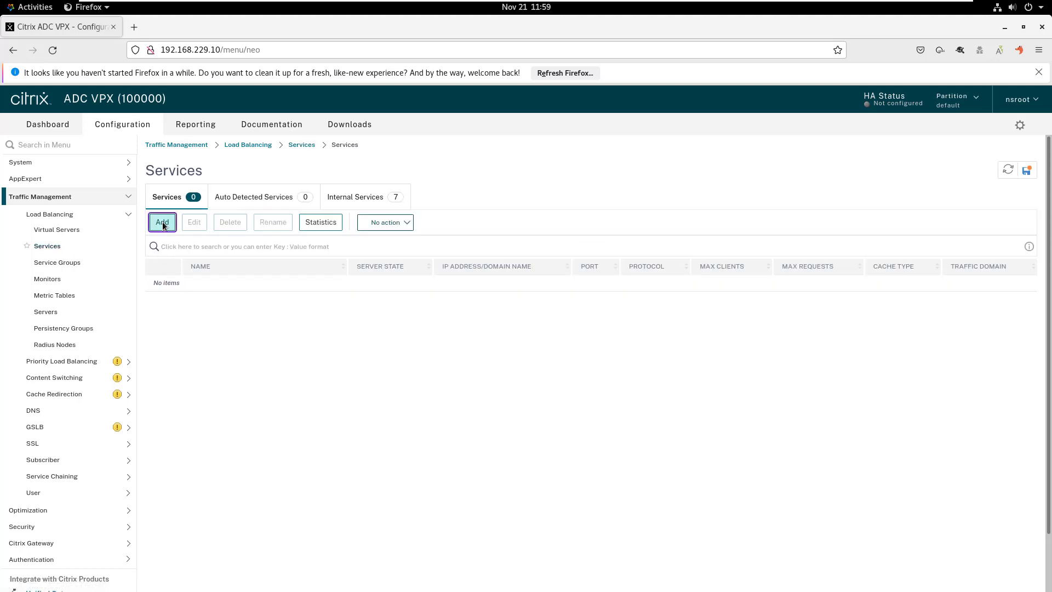
- Create HTTP service sc_red on existing server srv_red
text(sc_red)
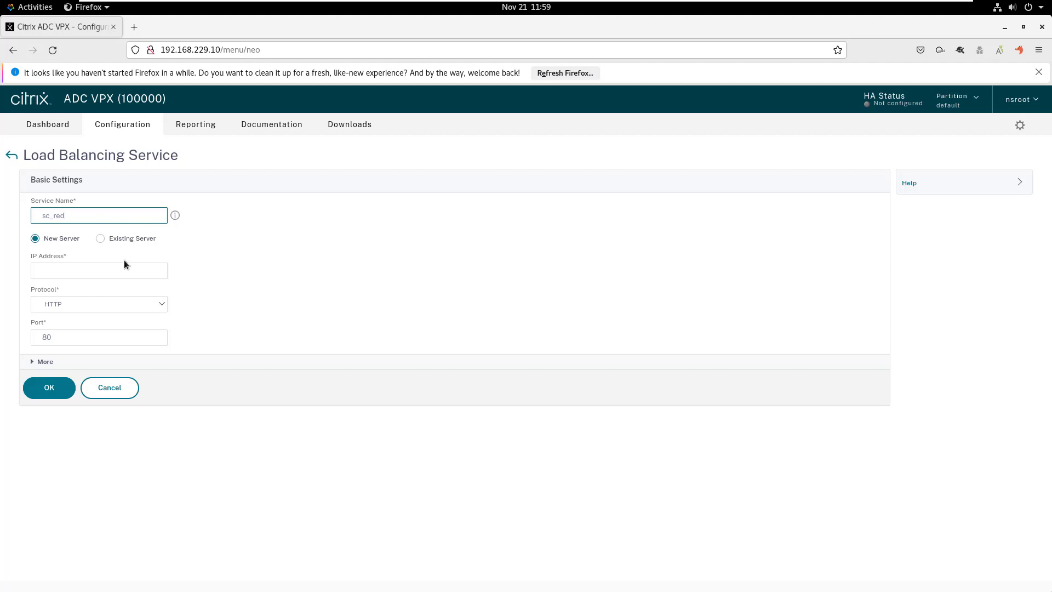
click(101, 238)
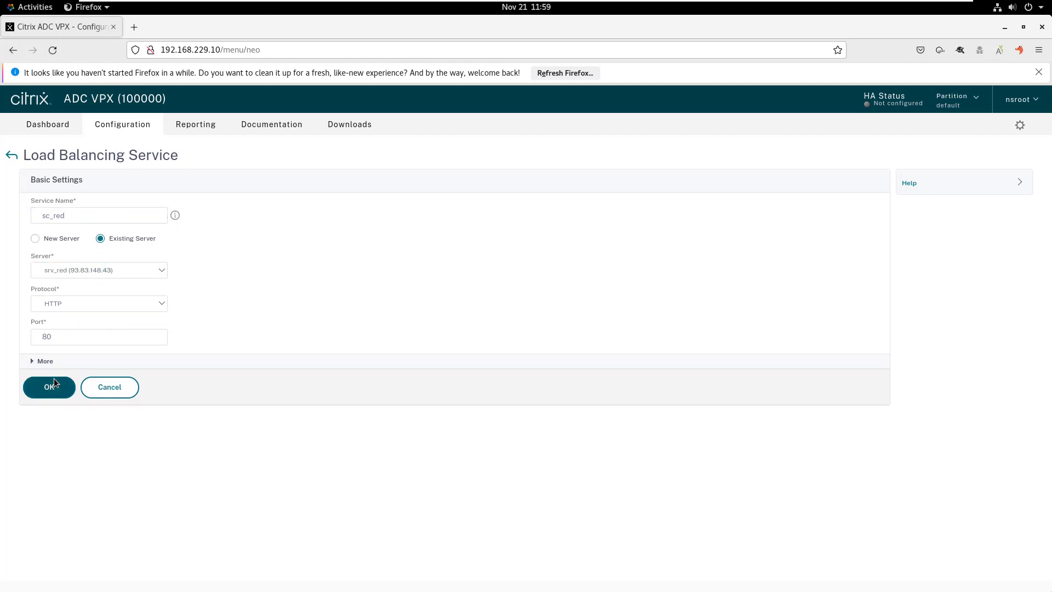
click(49, 387)
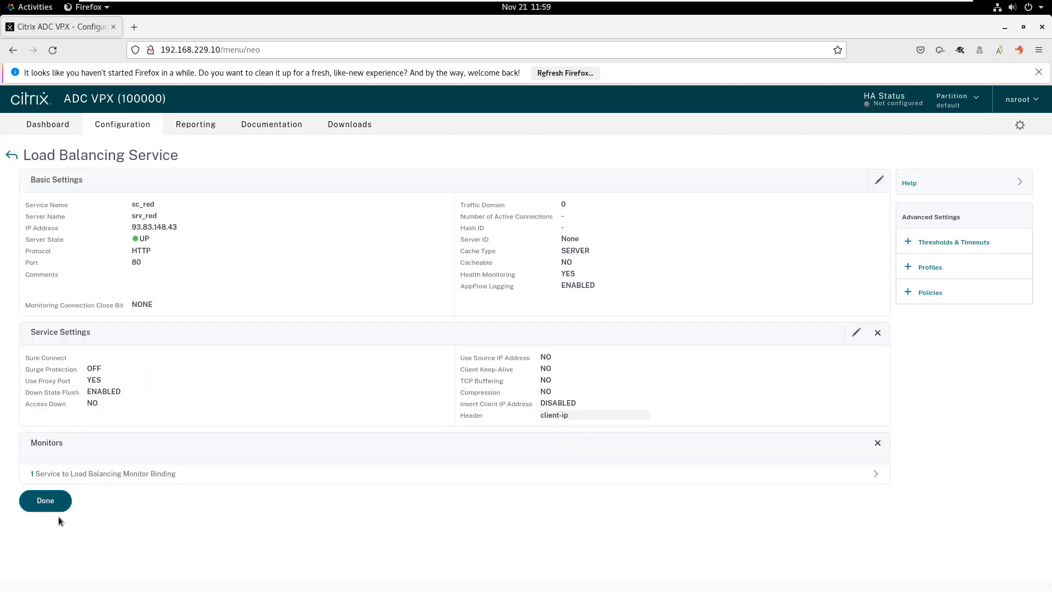
click(45, 500)
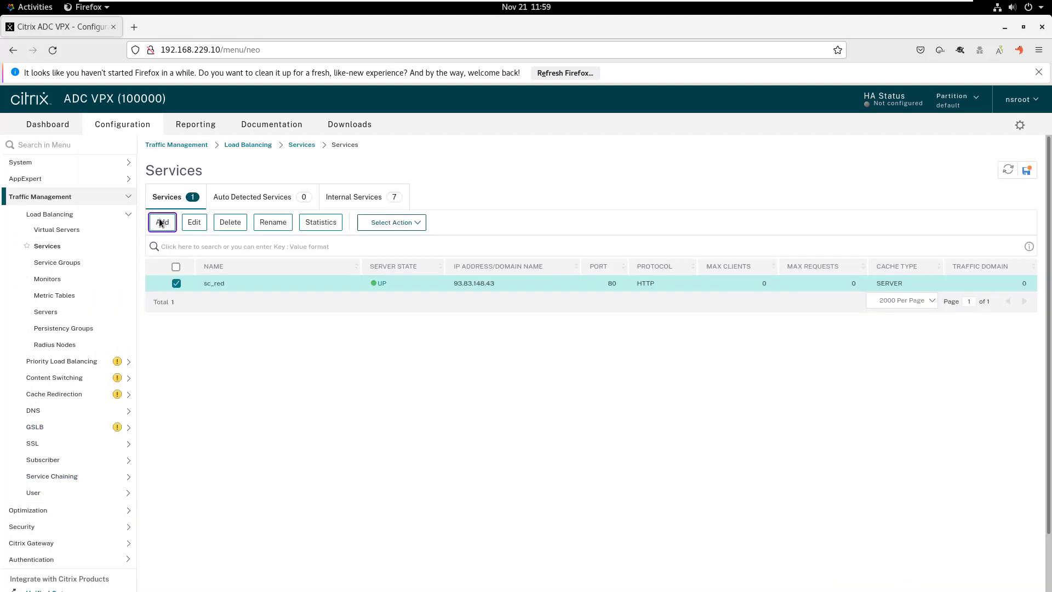
- Create HTTP service sc_blue on existing server srv_blue
click(194, 222)
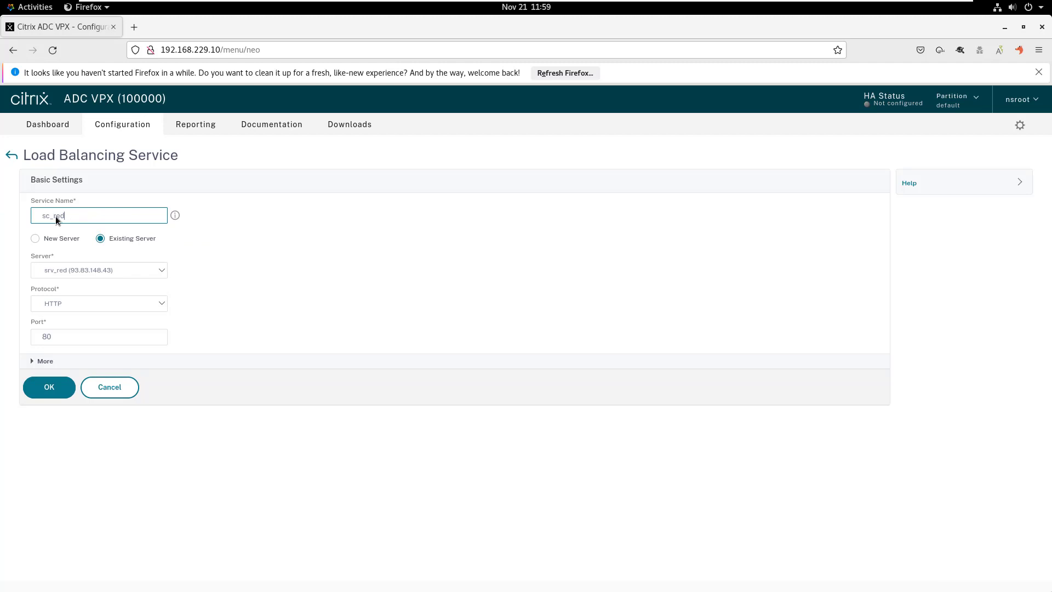
text(sc_blu)
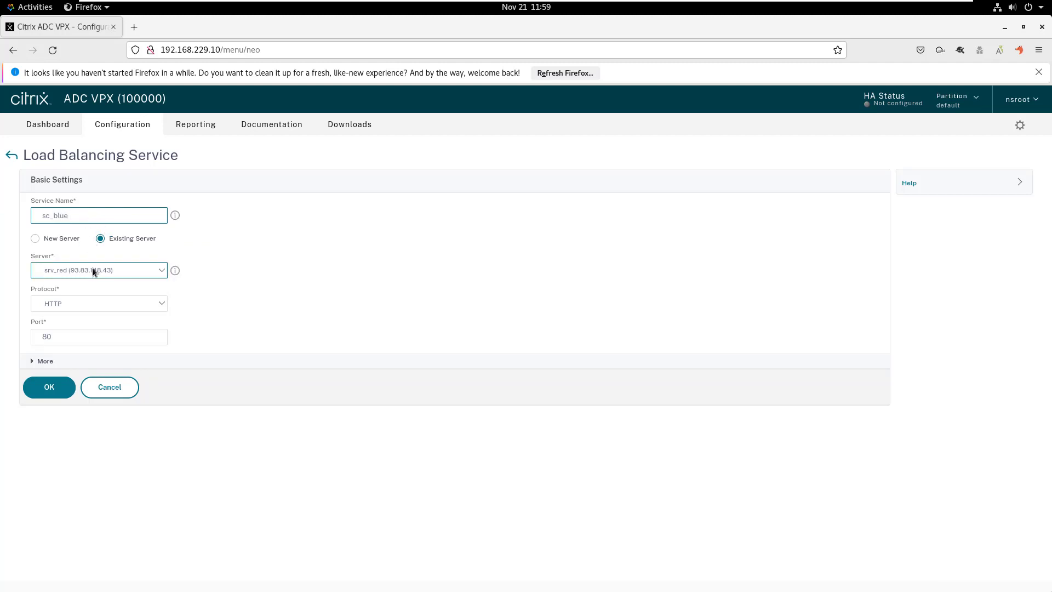
click(99, 270)
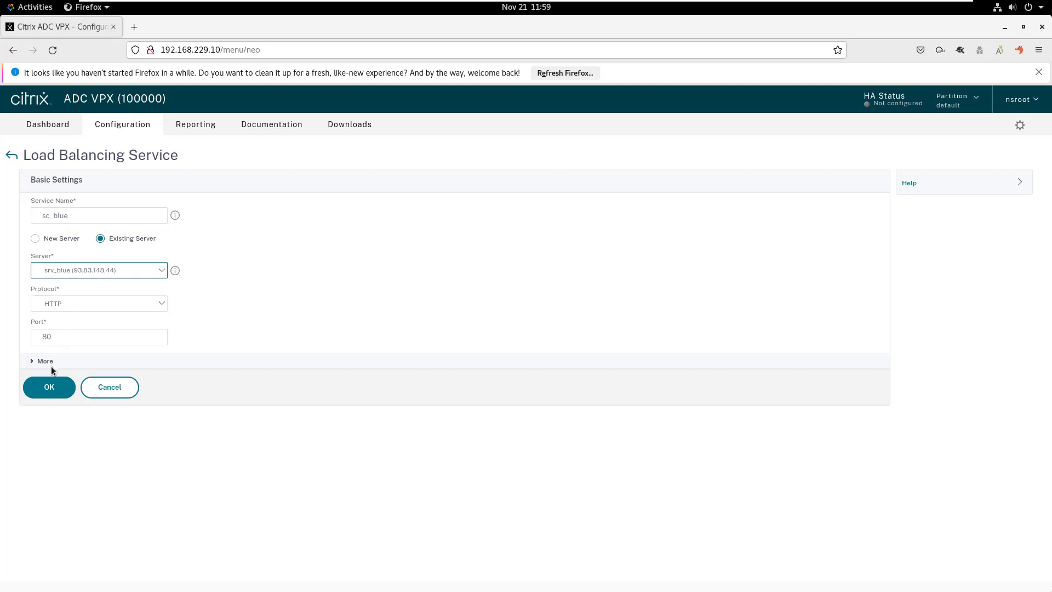
click(48, 387)
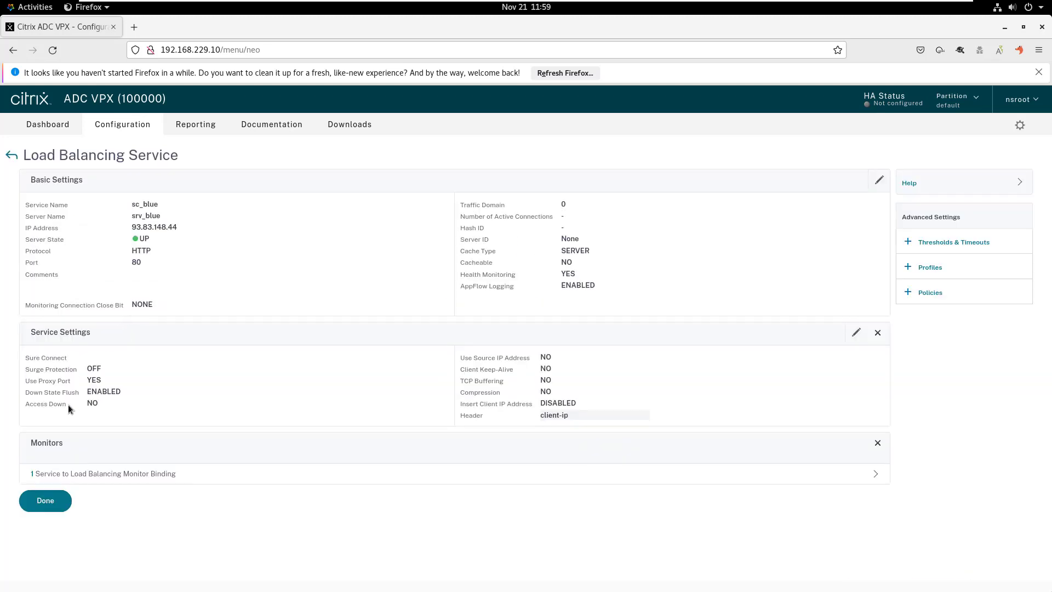
click(45, 500)
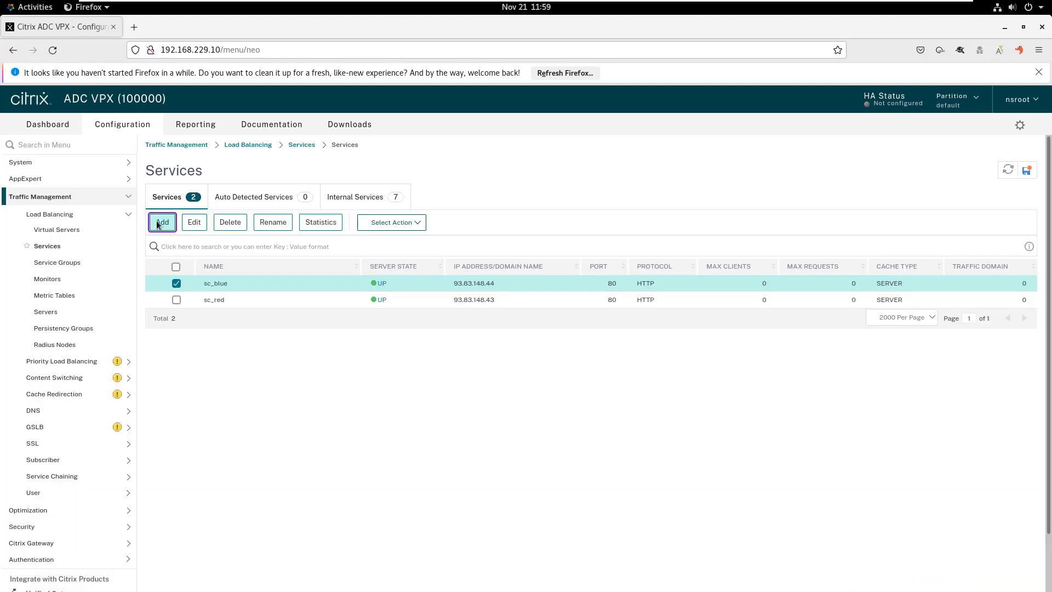
- Create HTTP service sc_green on existing server srv_green
click(194, 222)
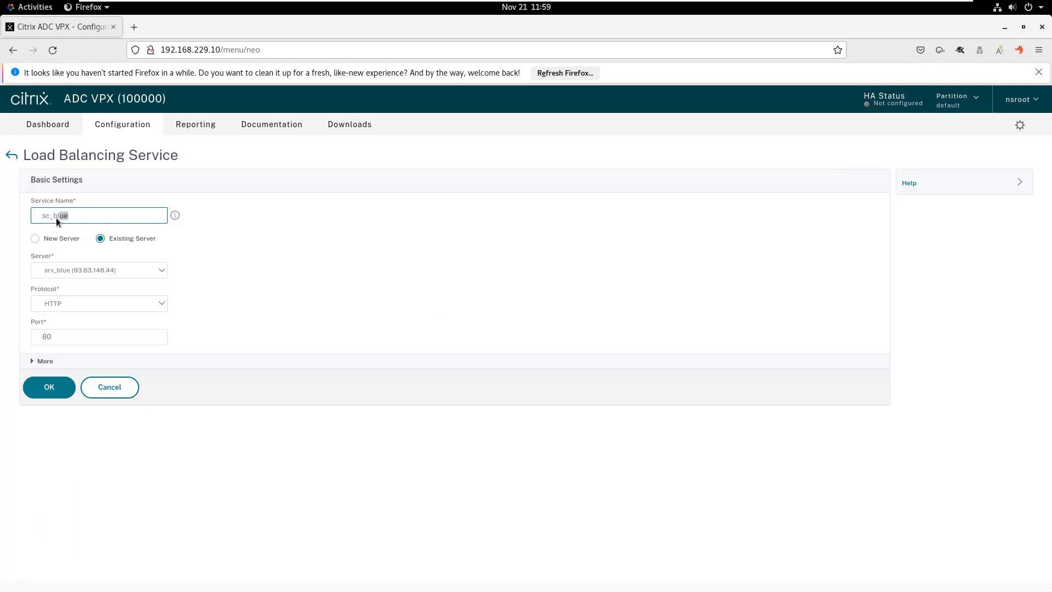
text(sc_gre)
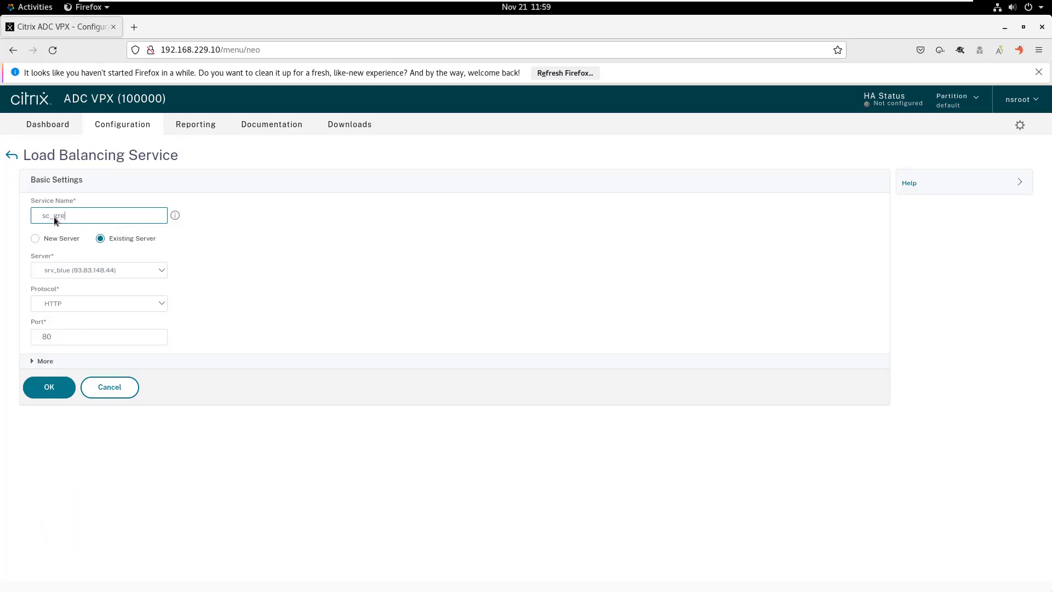
click(98, 269)
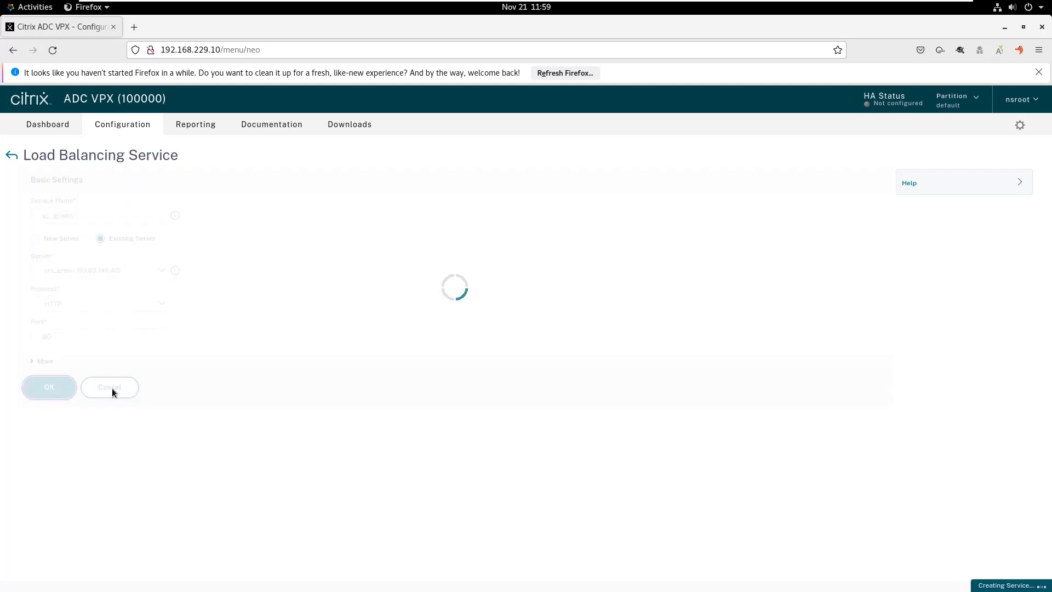
click(49, 387)
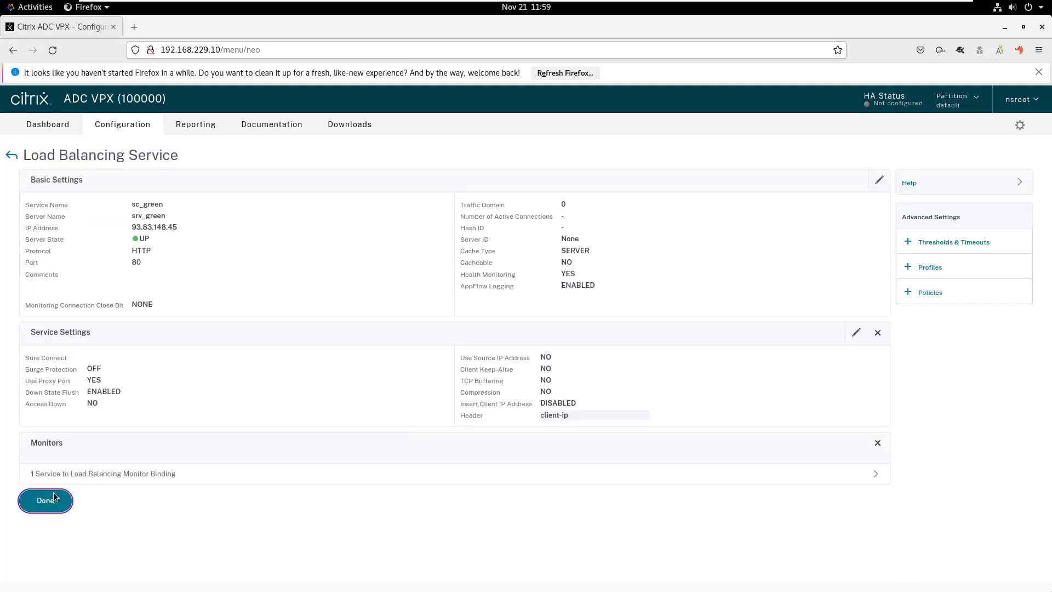
click(45, 500)
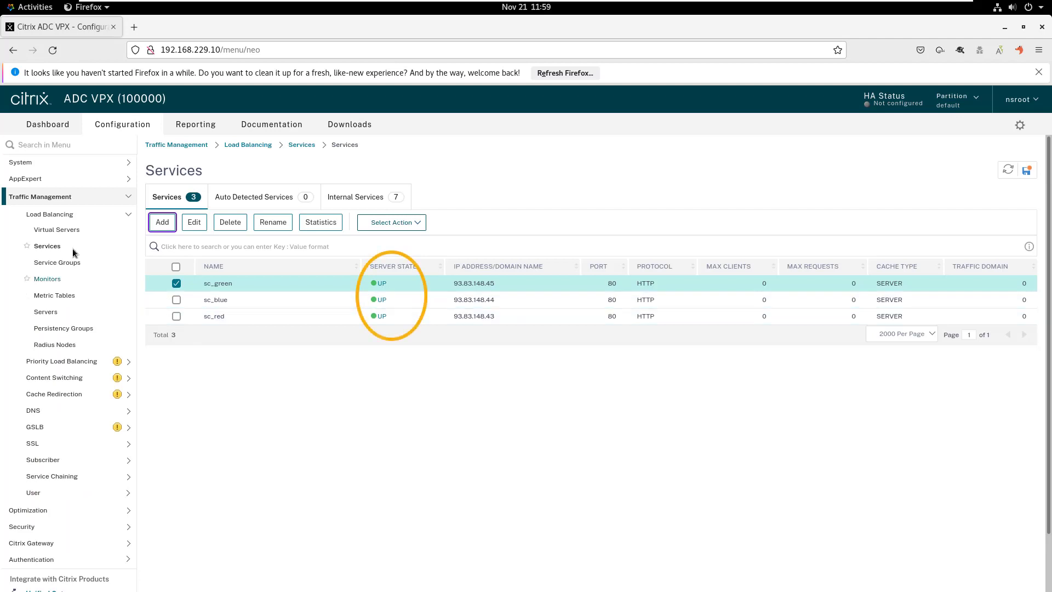
mouse_move(57, 230)
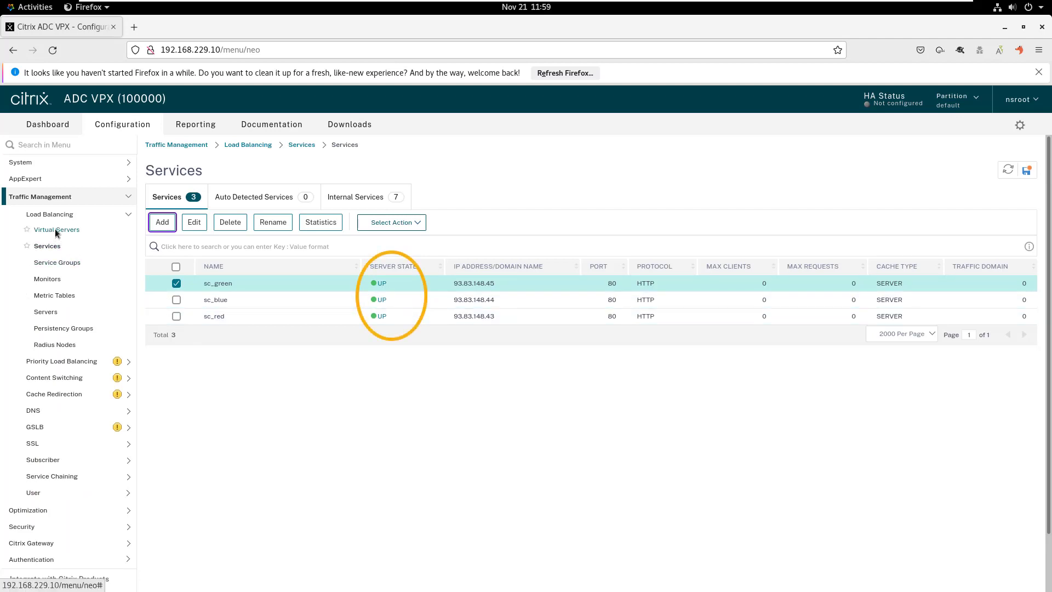
- Add HTTP virtual server lb_vs_colors with IP 192.168.229.100, port 80
click(57, 230)
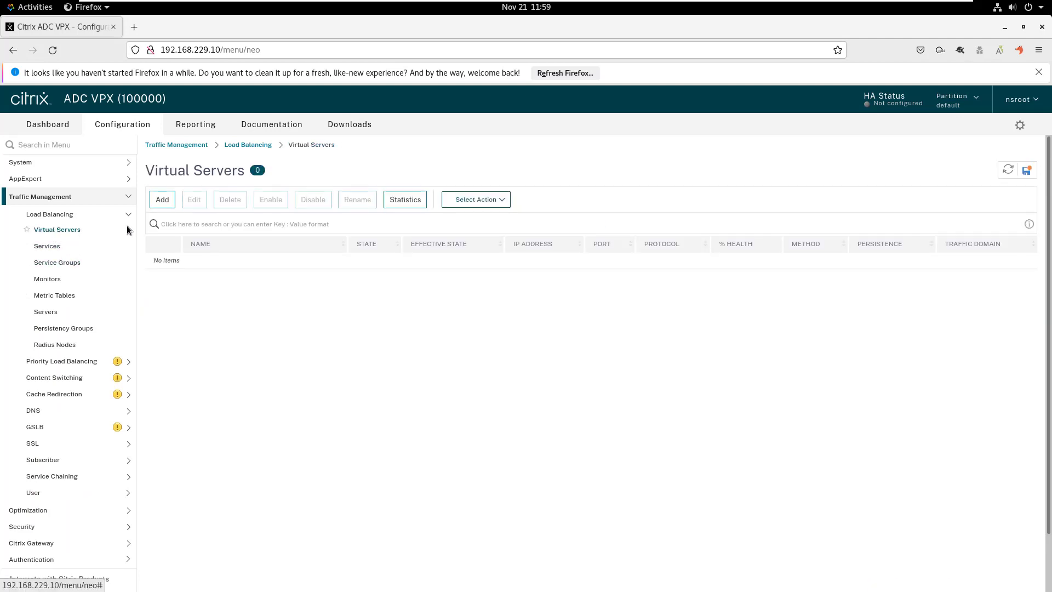
click(162, 199)
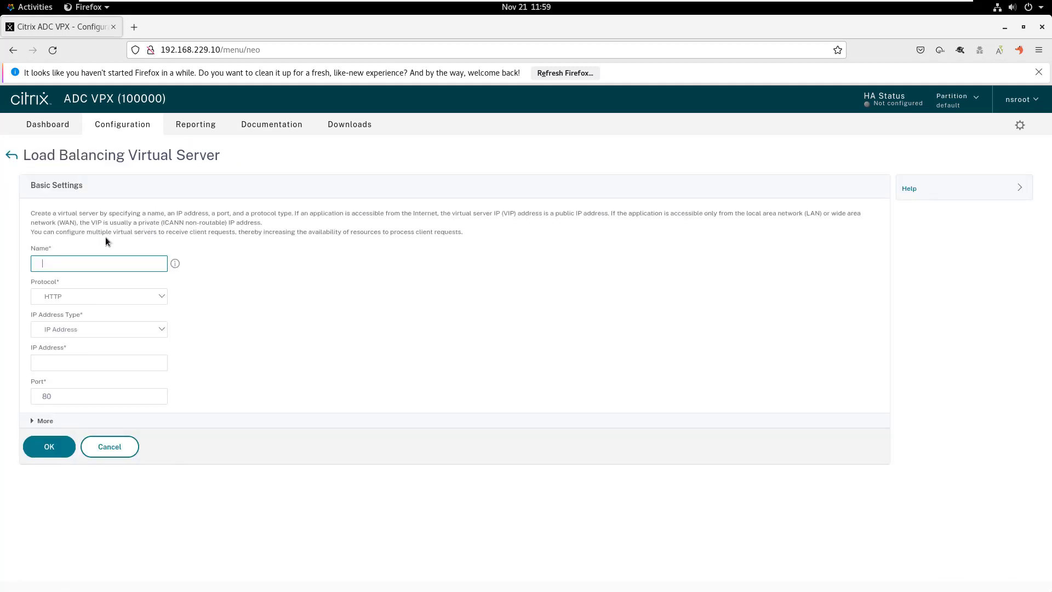
text(lb_vs_colors)
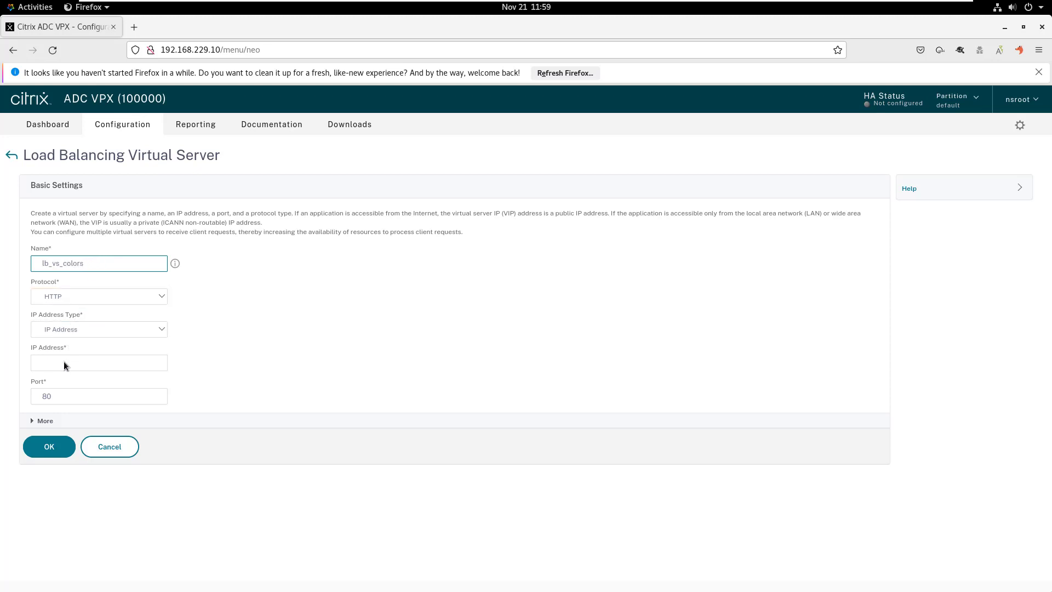
text(192.168.229.100)
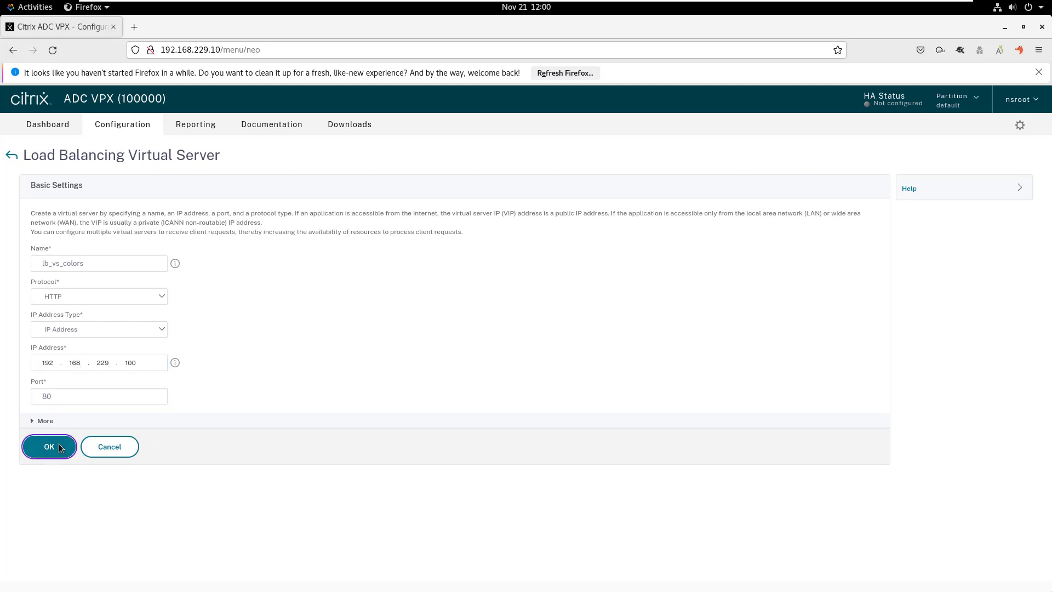
click(48, 446)
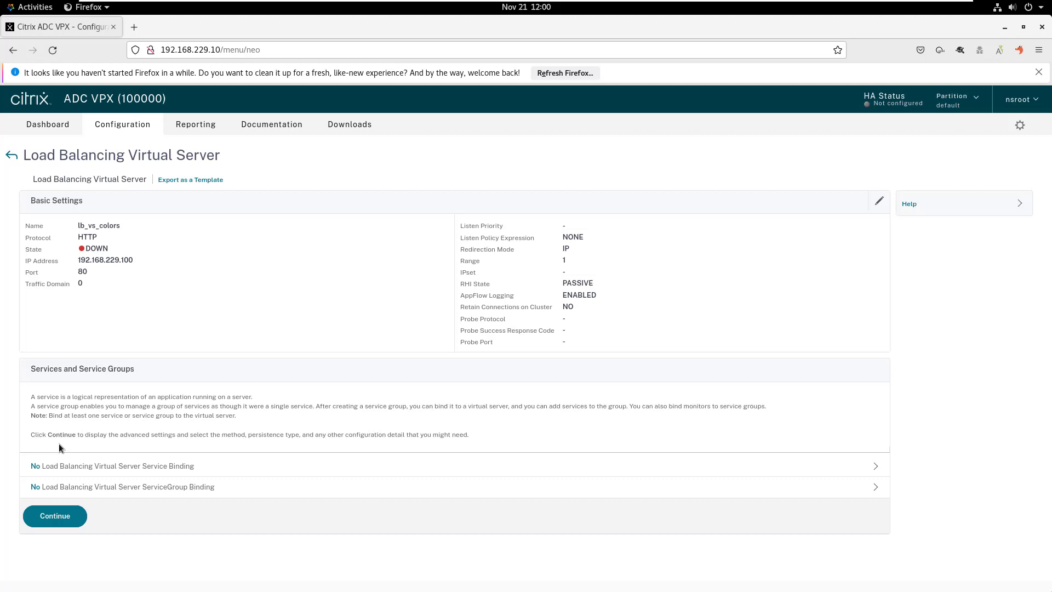
mouse_move(81, 250)
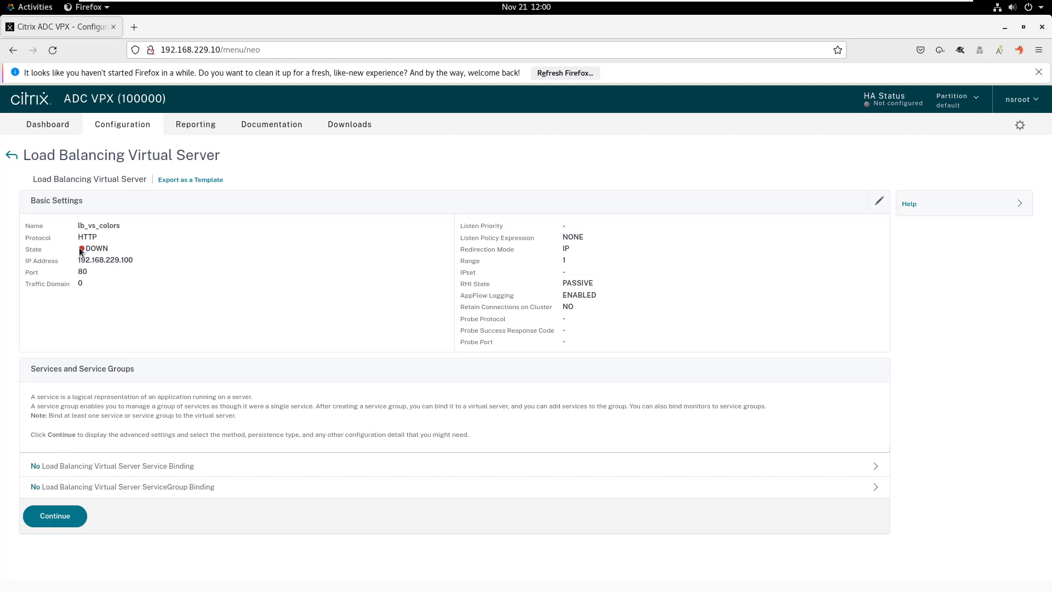
mouse_move(77, 466)
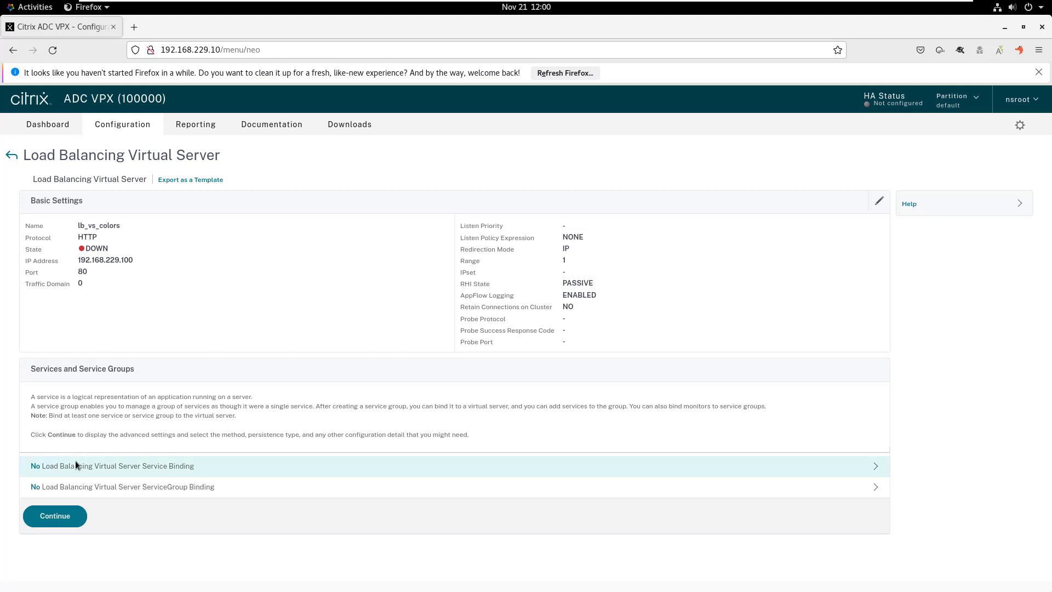
- Bind sc_red, sc_blue and sc_green to lb_vs_colors, then Continue and Done
click(112, 466)
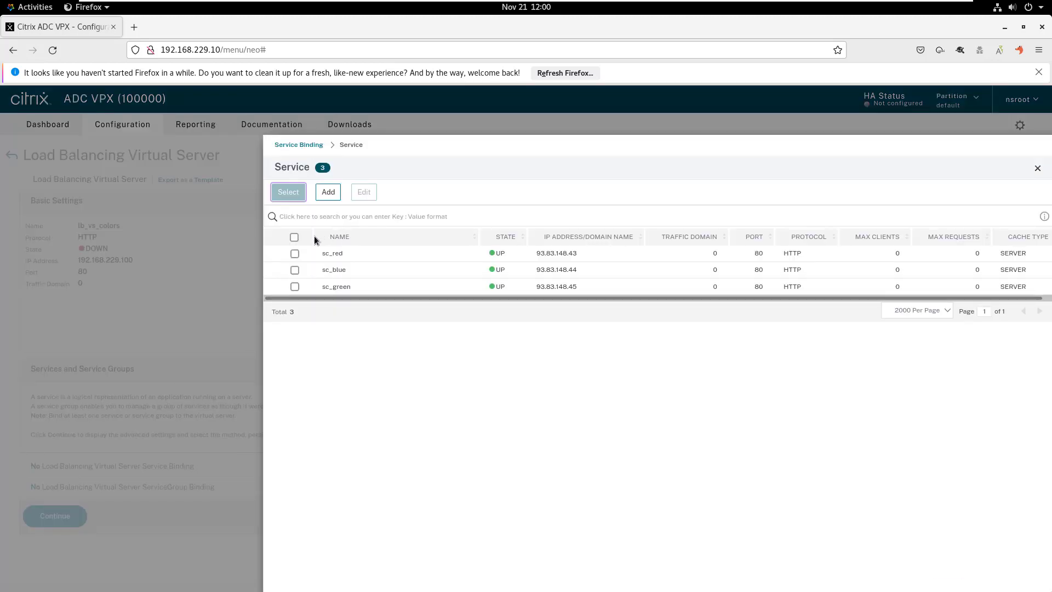
click(293, 236)
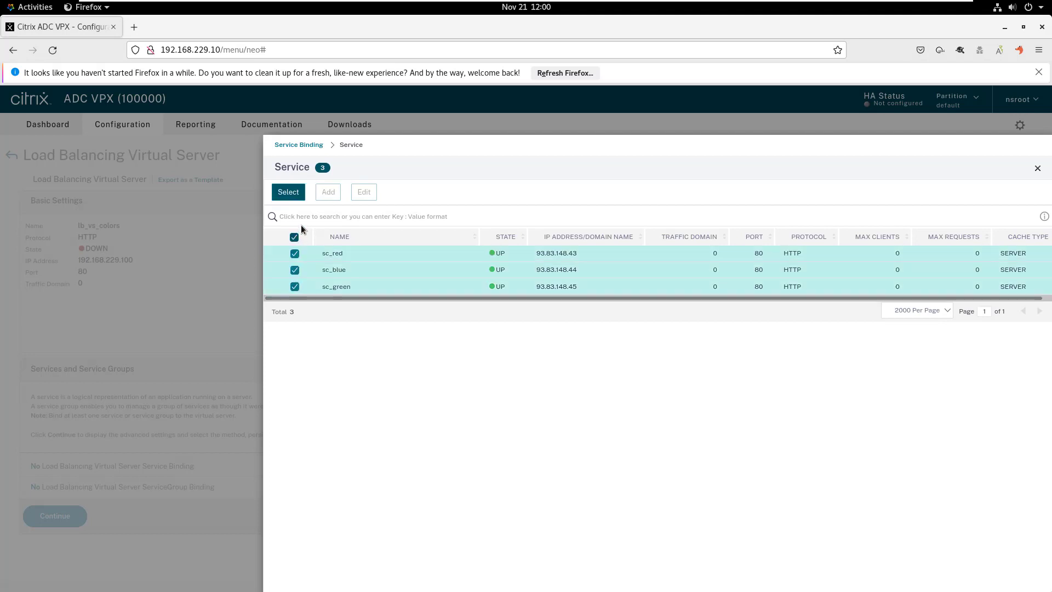
click(287, 192)
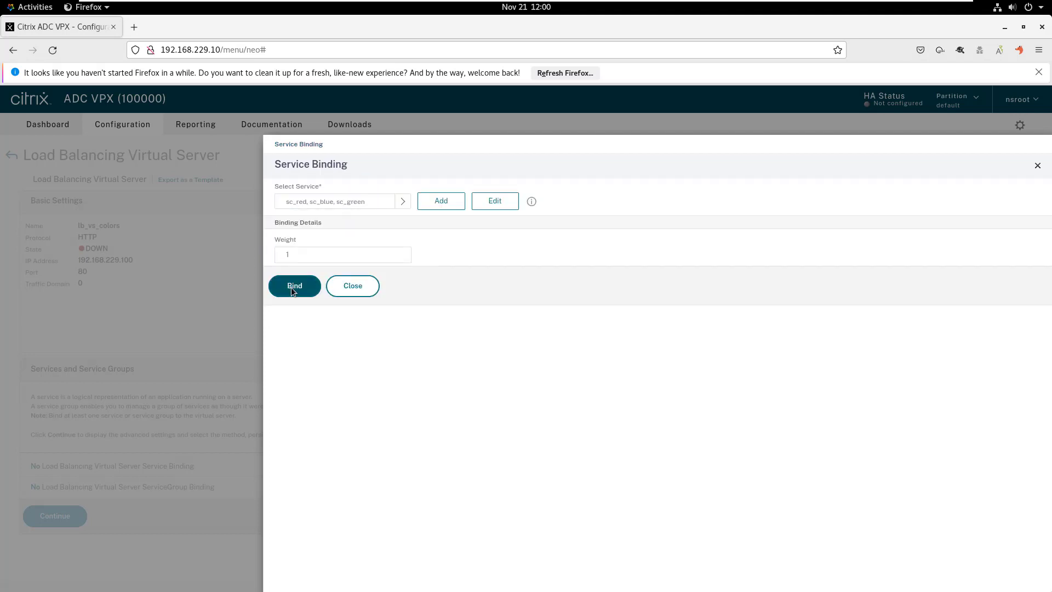
click(294, 285)
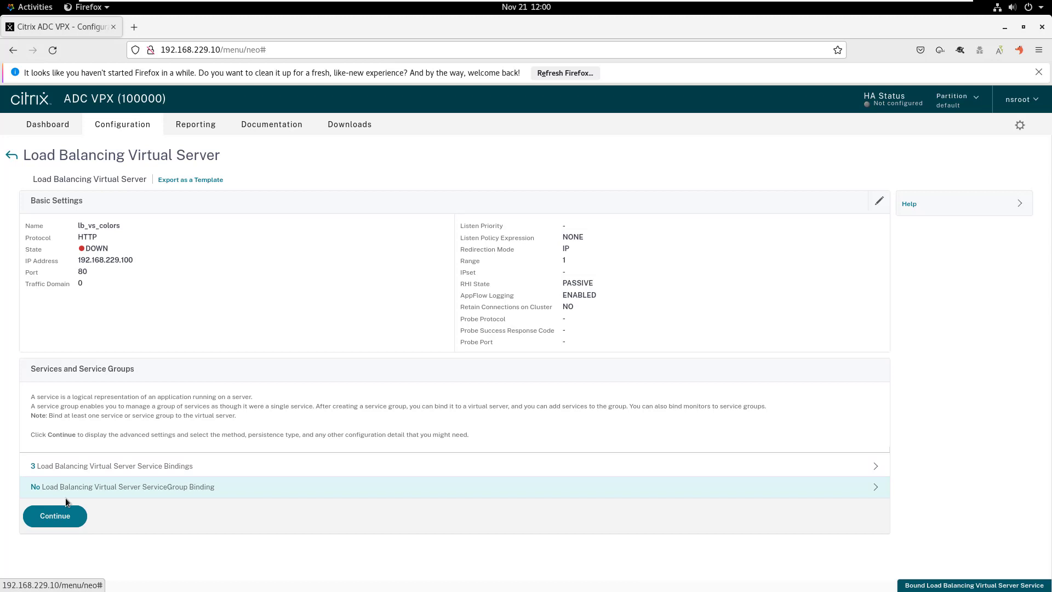
click(120, 487)
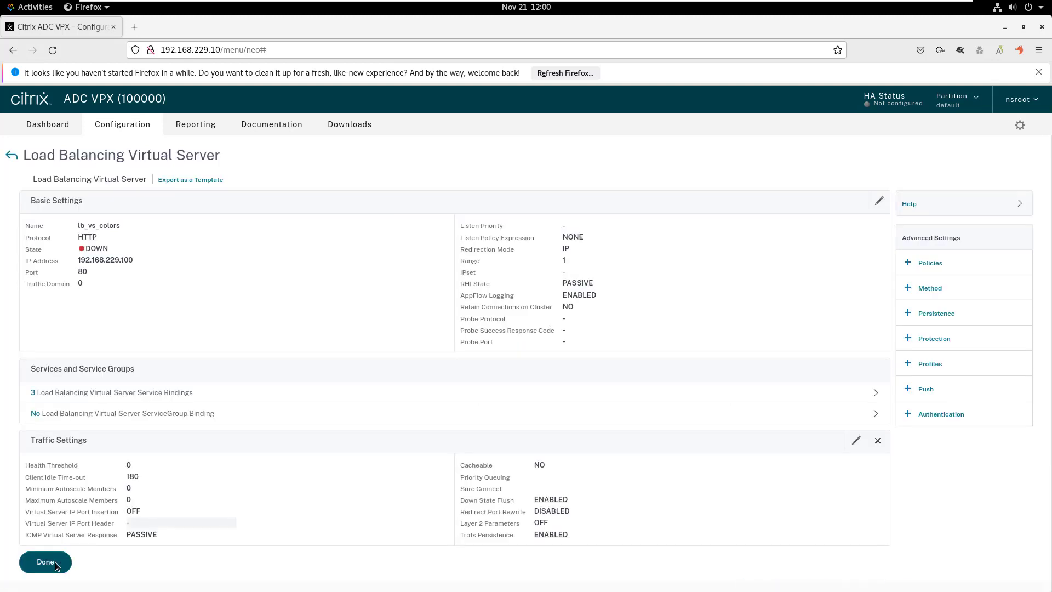
click(45, 562)
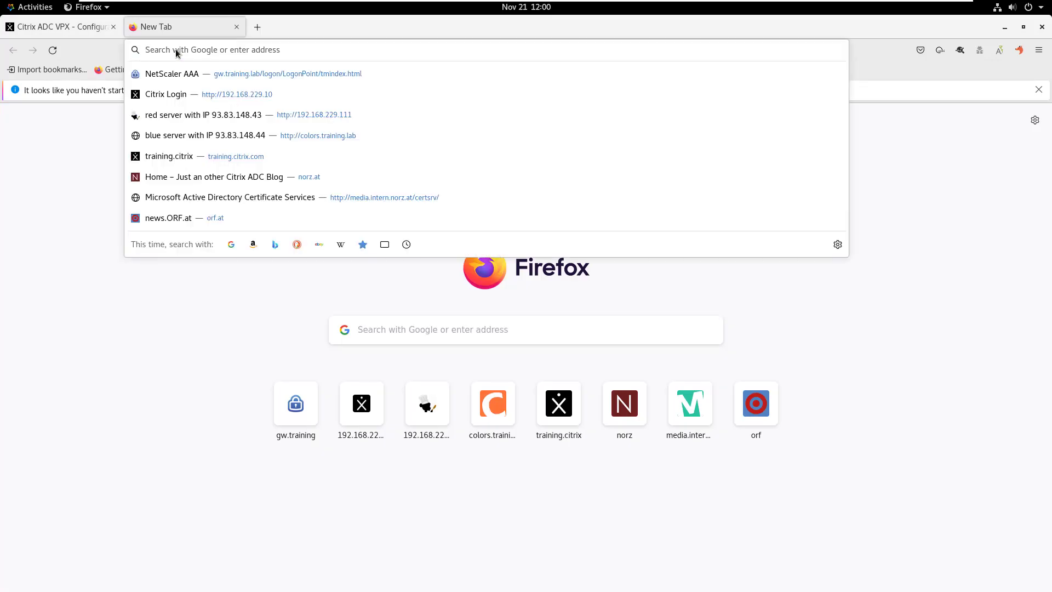
- Browse to 192.168.229.100 and reload, getting the Testpage from red then green servers
text(192.168.229.10/)
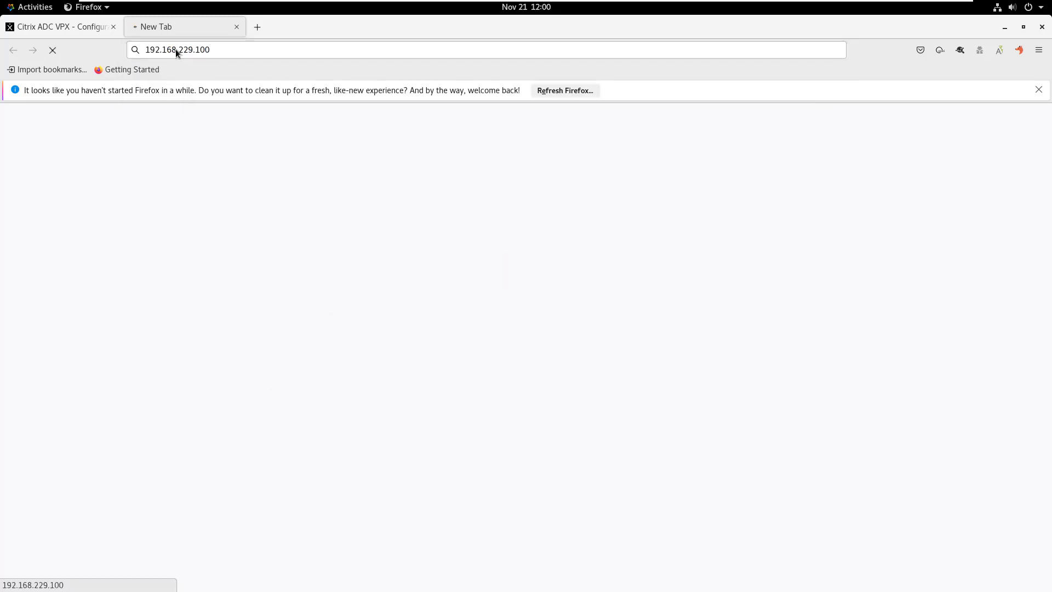
key(Return)
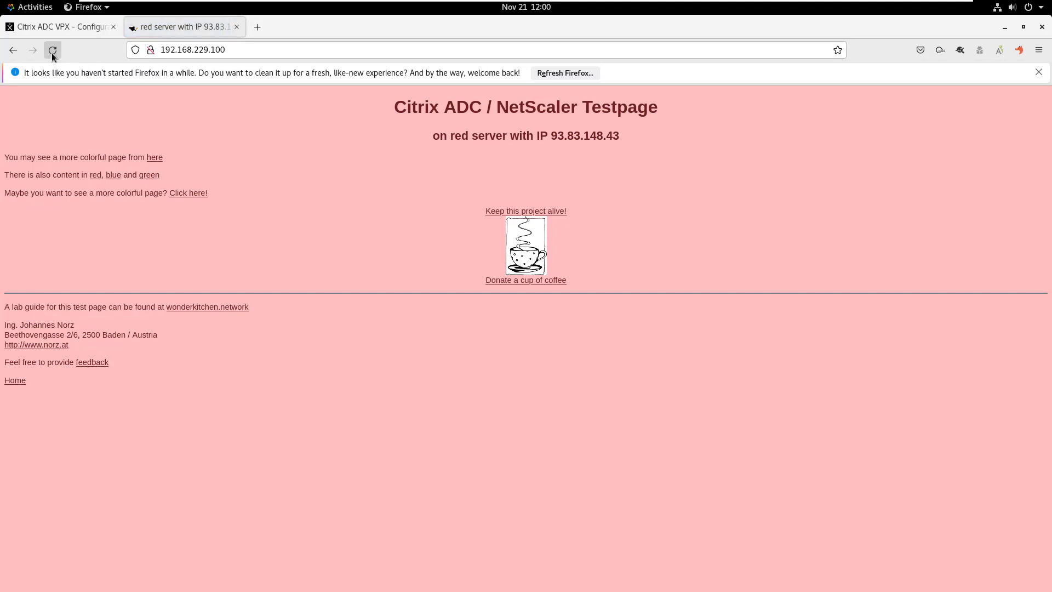
click(53, 50)
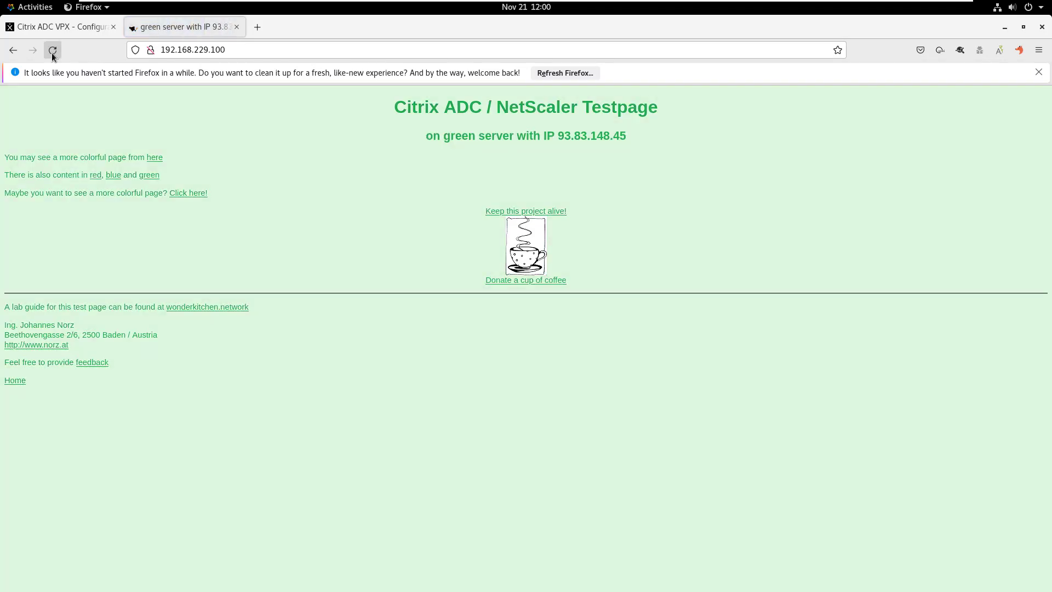
click(195, 50)
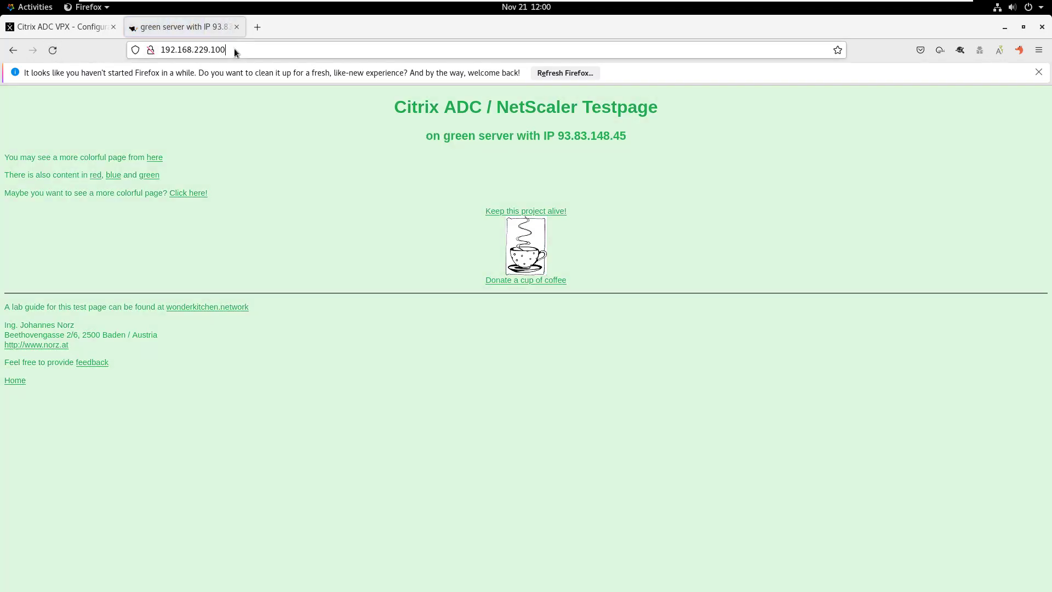
click(193, 50)
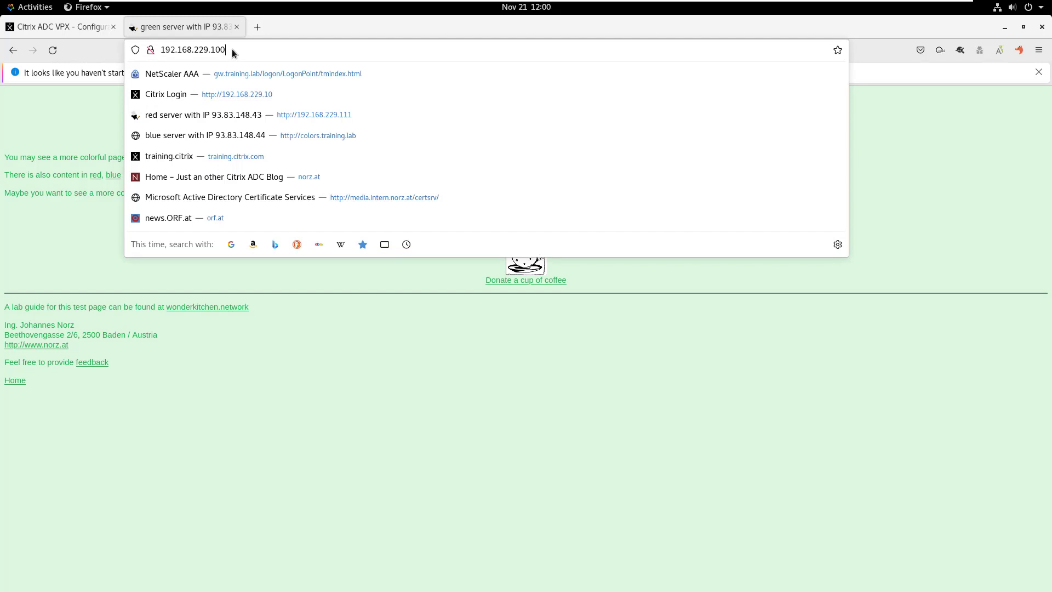
- Load the testpage home and red content pages, reloading each to reach another server
text(/home.htm)
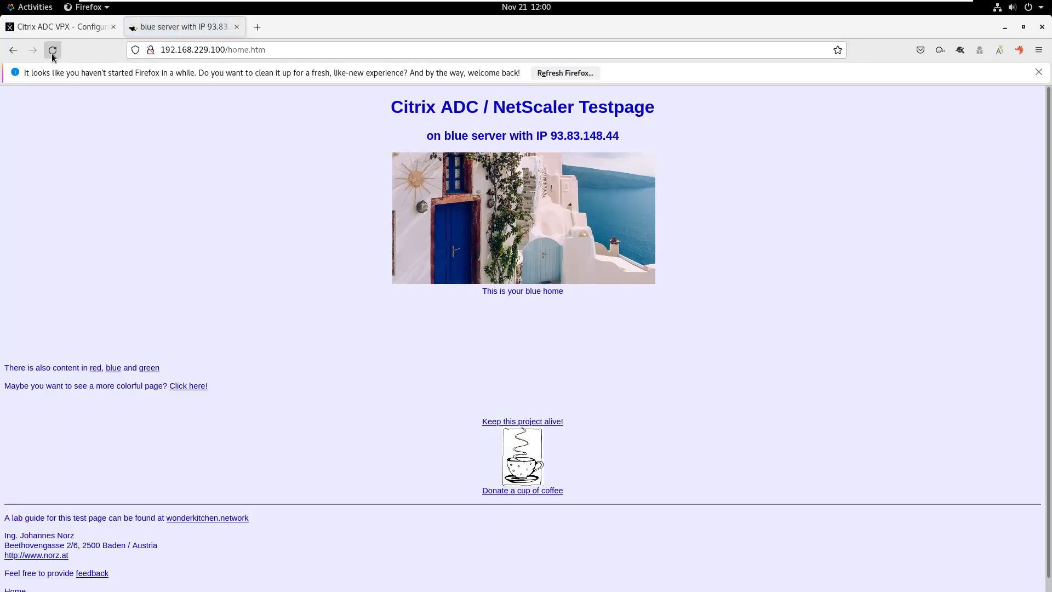
click(53, 50)
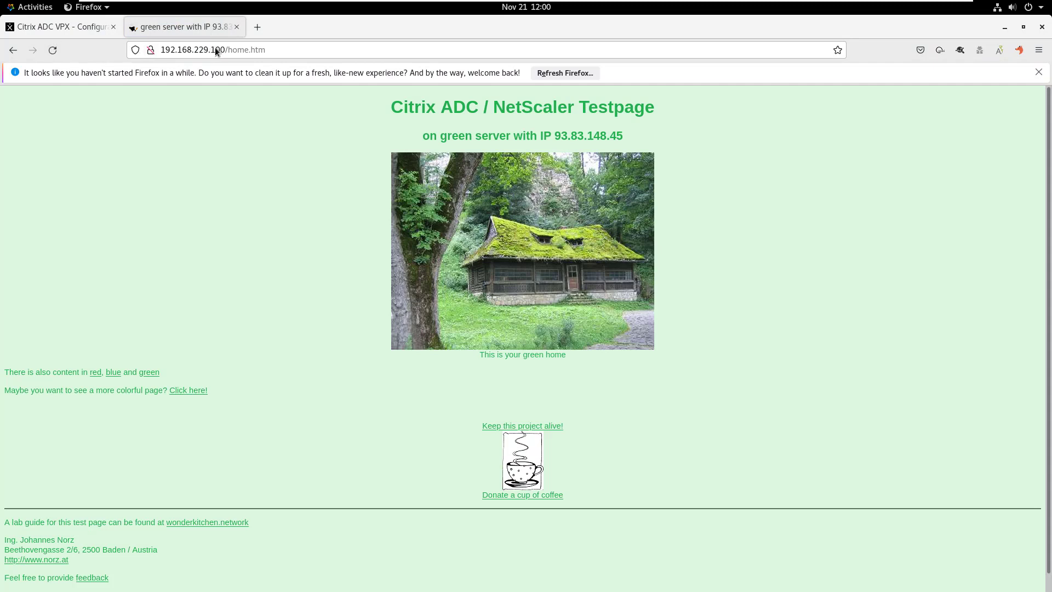
click(201, 50)
text(red)
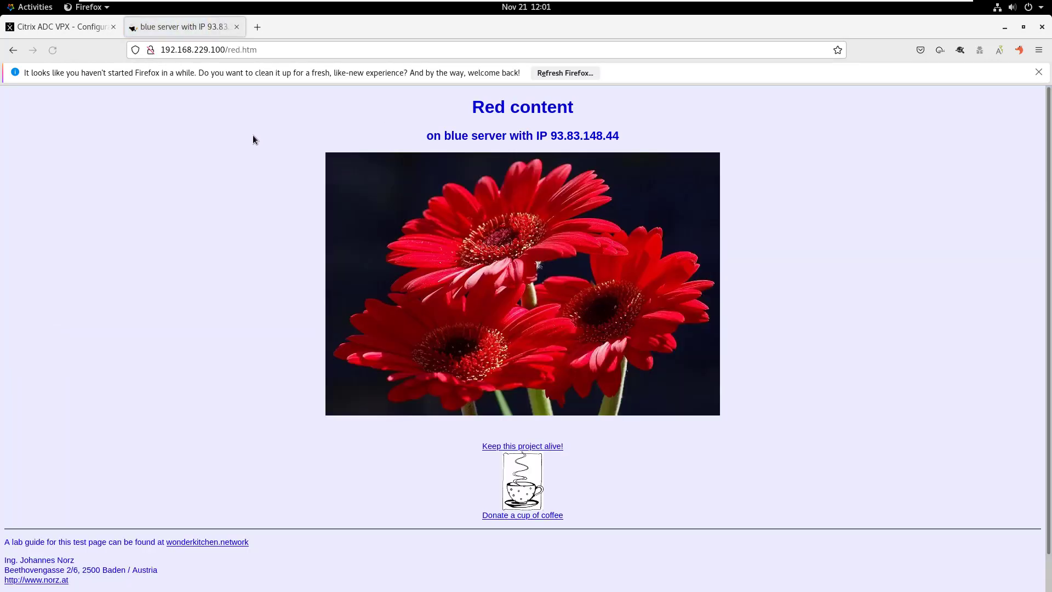
click(53, 49)
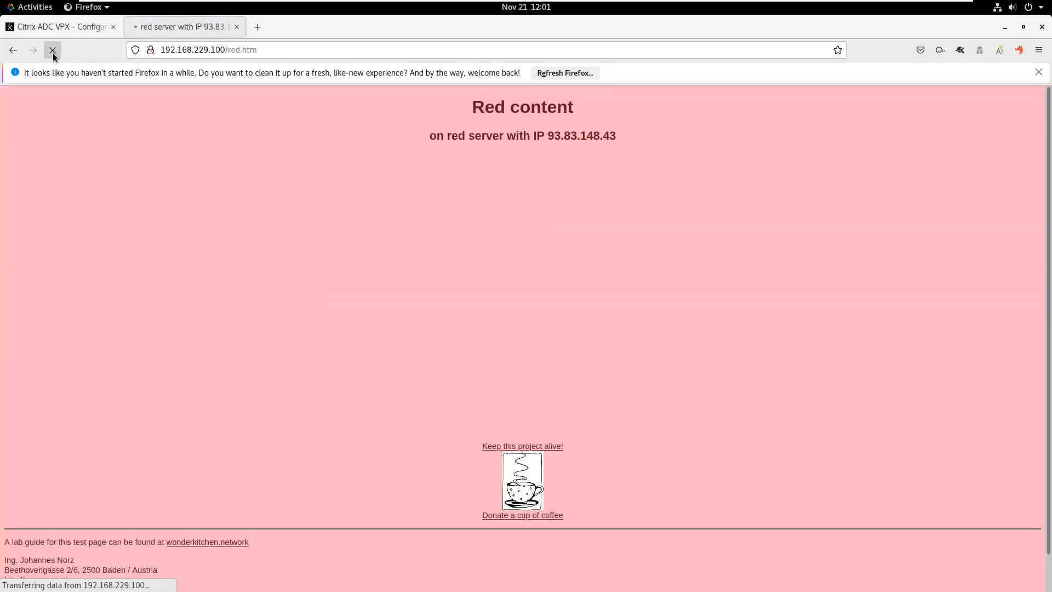
- Load the blue and green content pages, reloading each, then return home
click(238, 50)
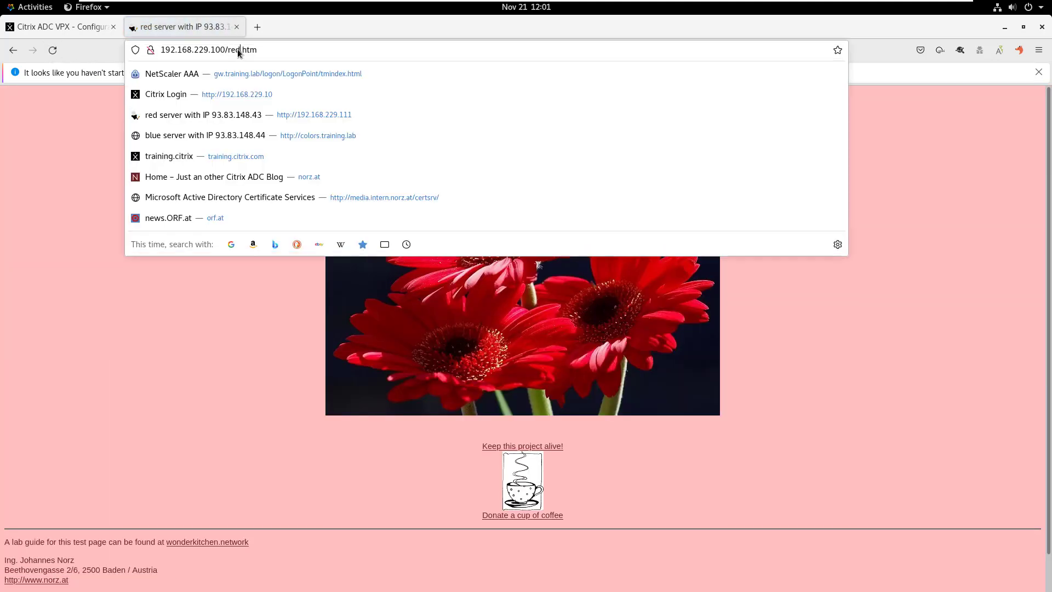
double_click(231, 49)
text(blu)
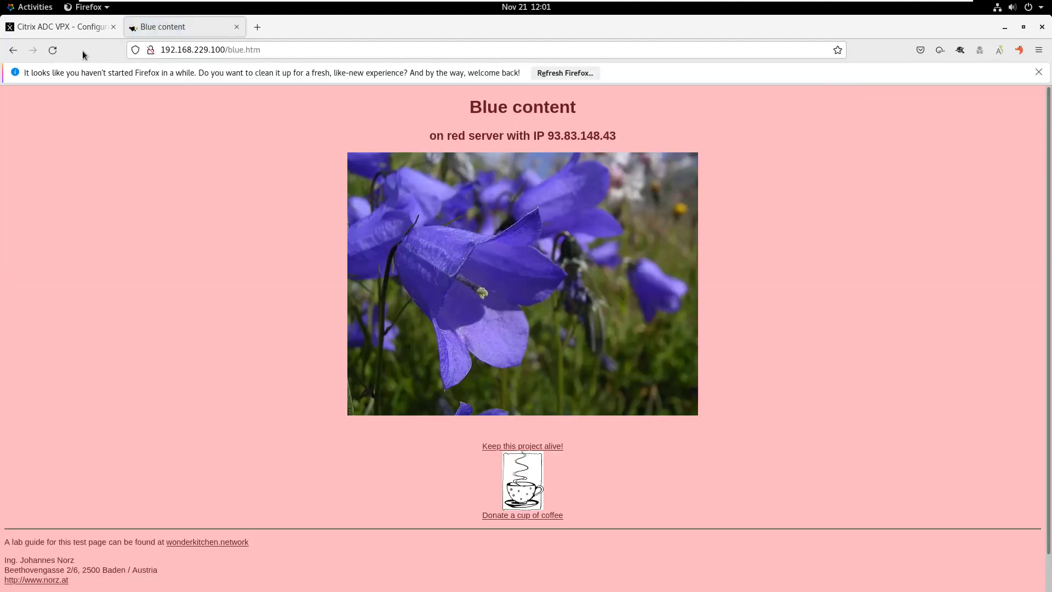
click(53, 49)
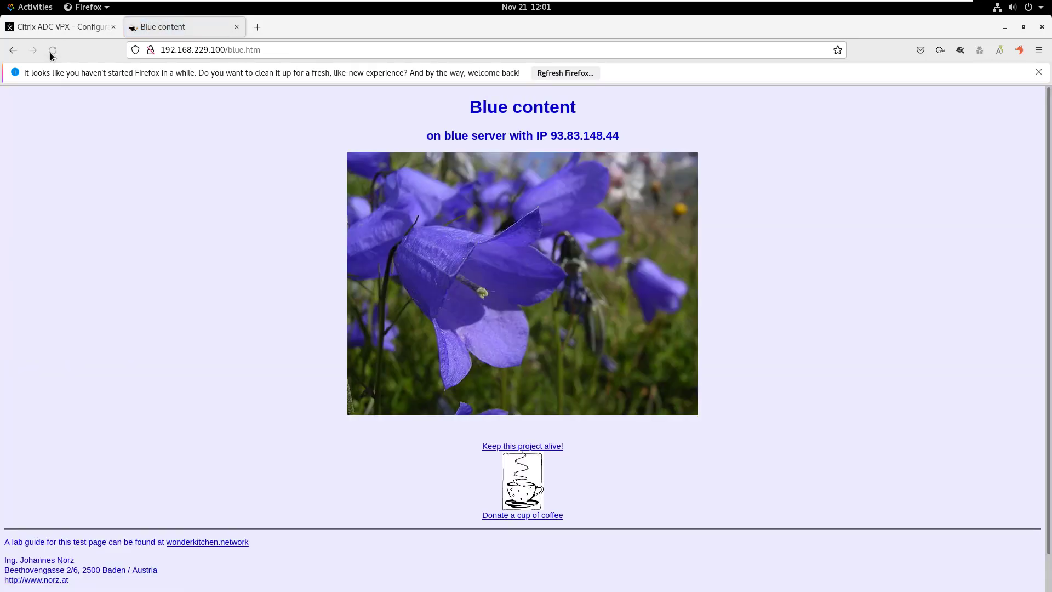
click(53, 50)
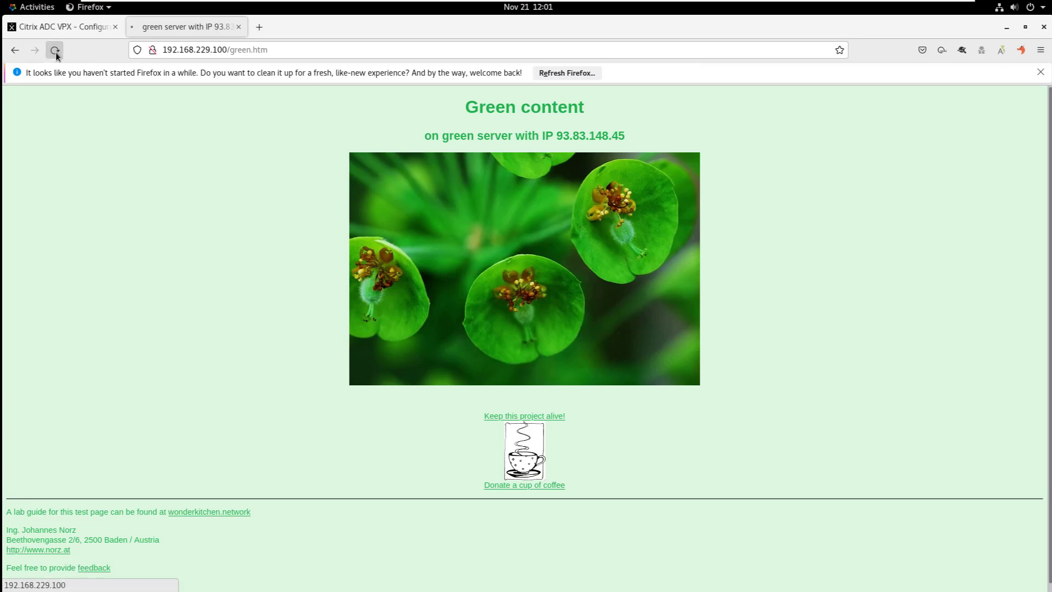
click(54, 50)
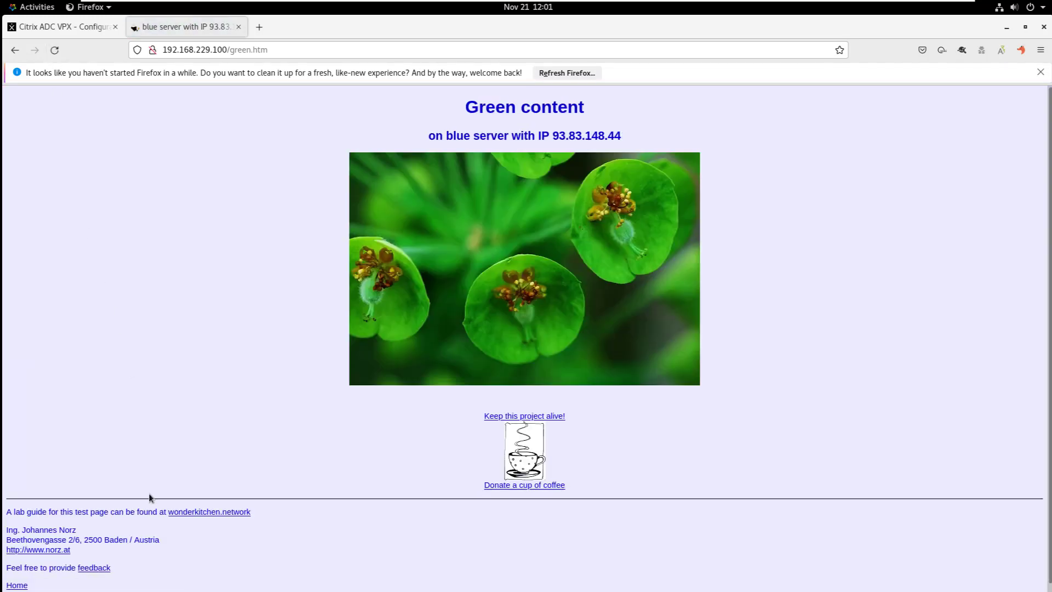
click(16, 585)
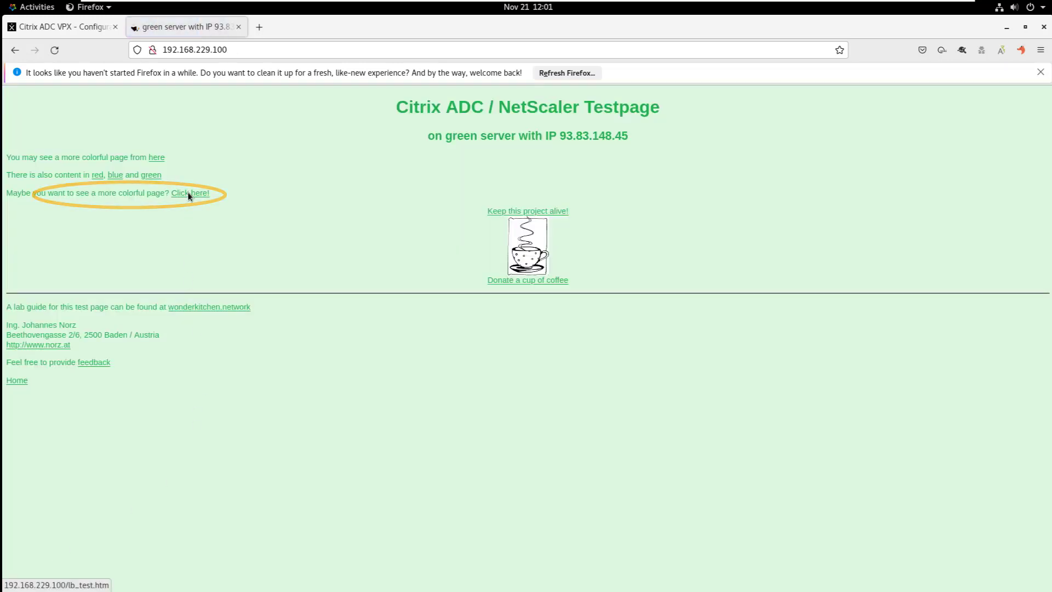
- Open lb_test.htm via 'Click here!' and reload it repeatedly, alternating green and blue servers
click(198, 194)
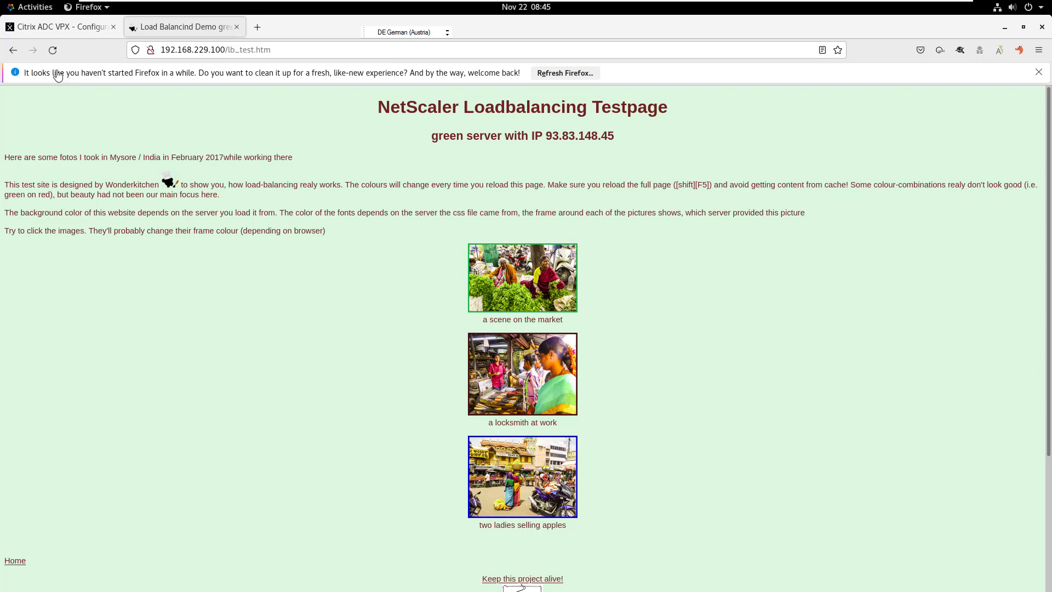
click(522, 476)
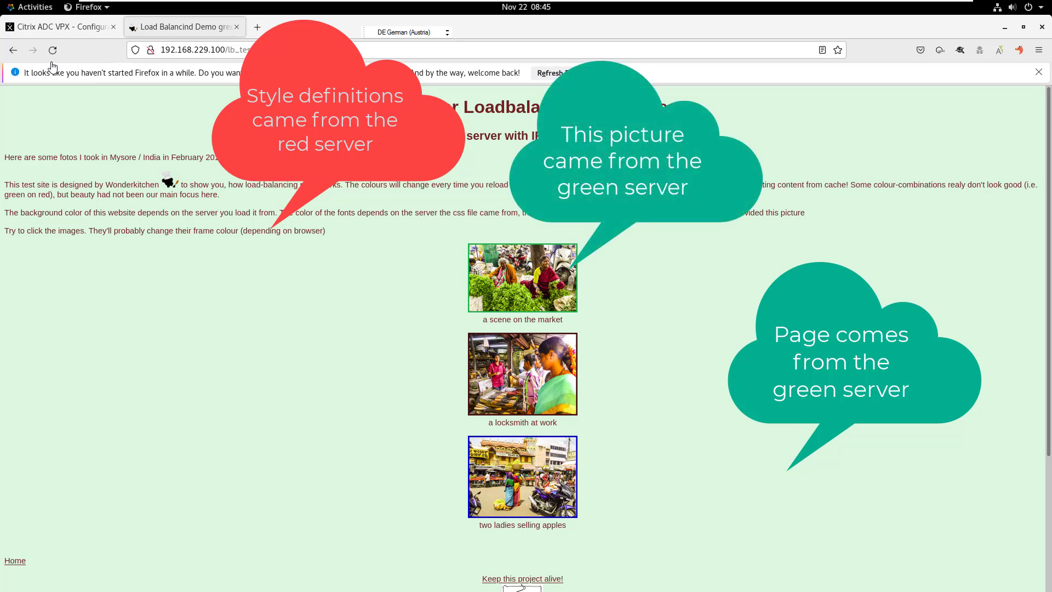
click(522, 277)
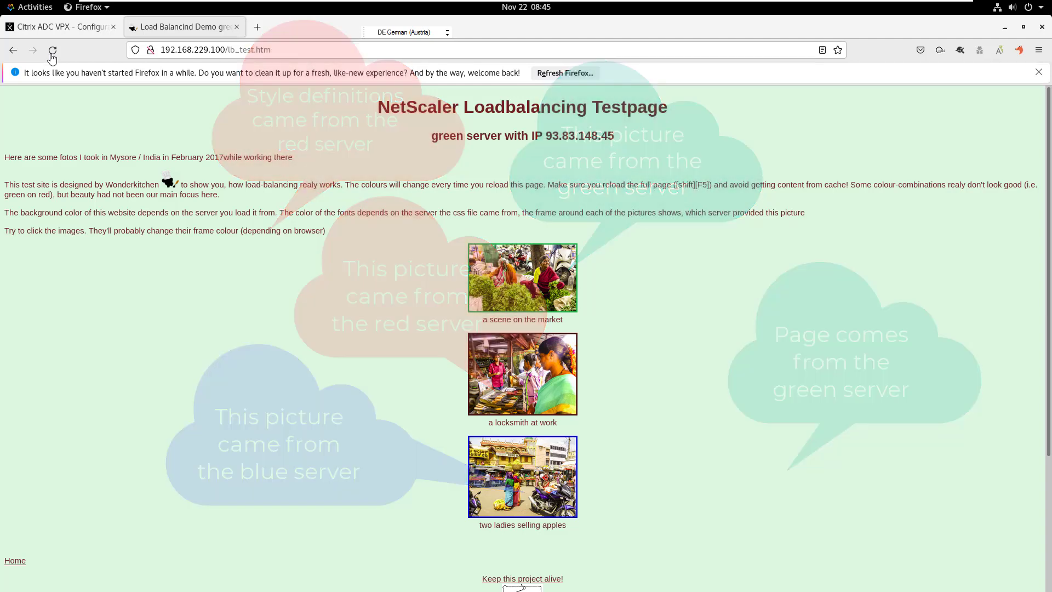
click(52, 50)
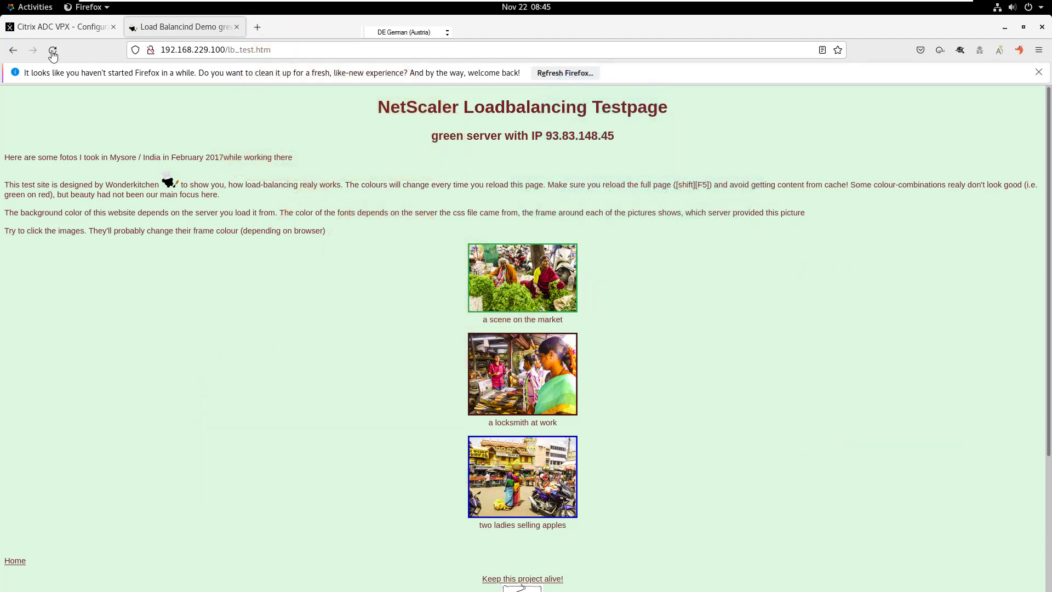
click(53, 49)
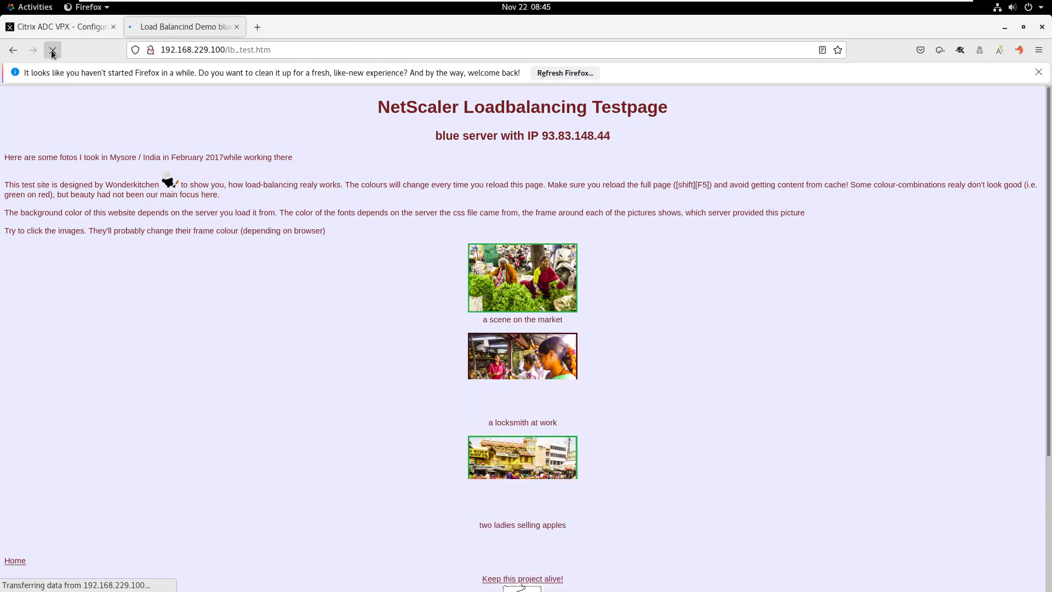
click(51, 50)
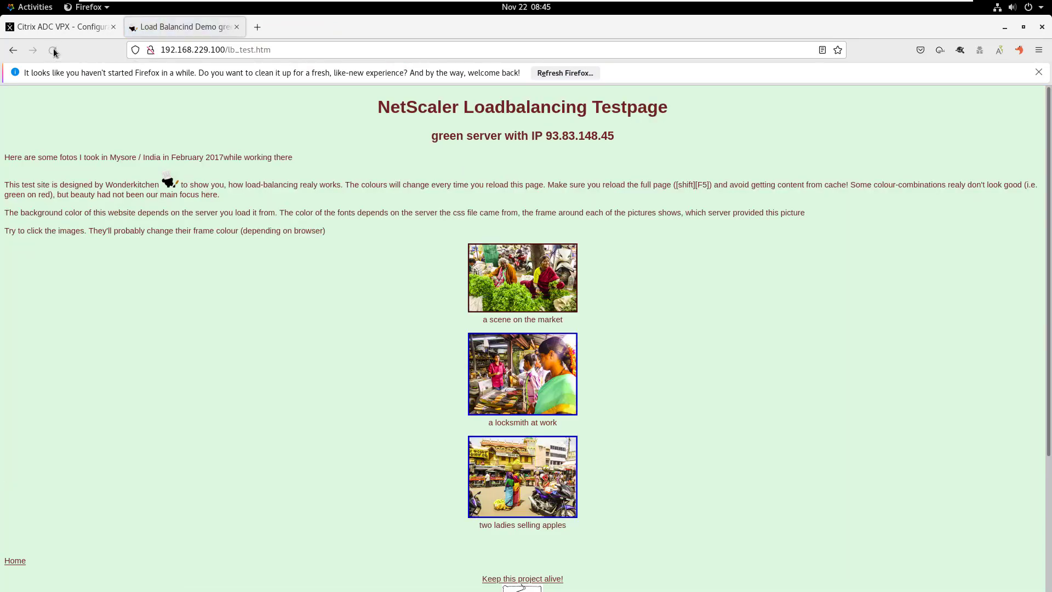
click(53, 50)
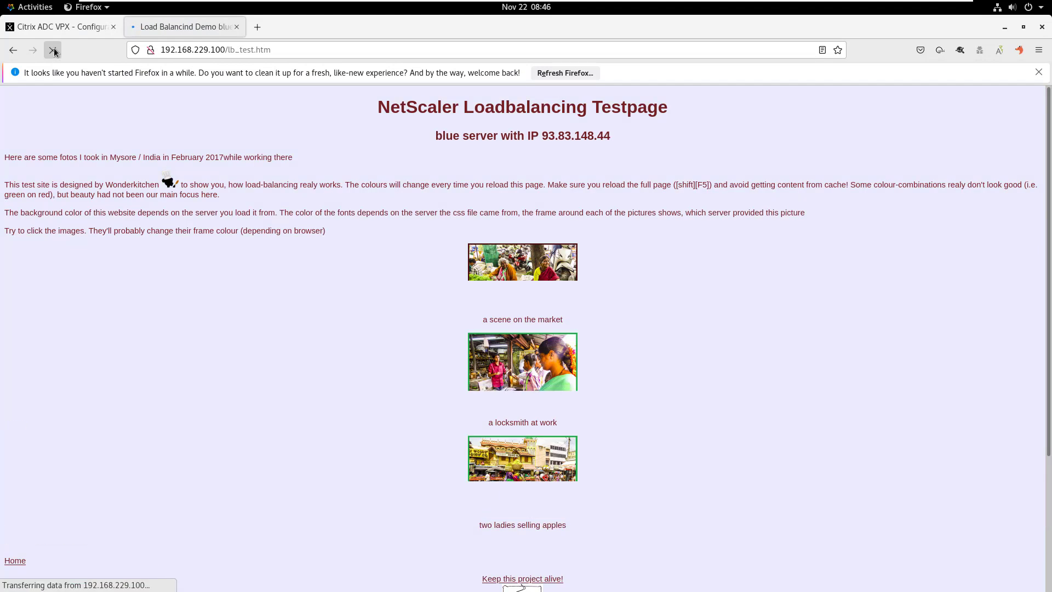
click(53, 50)
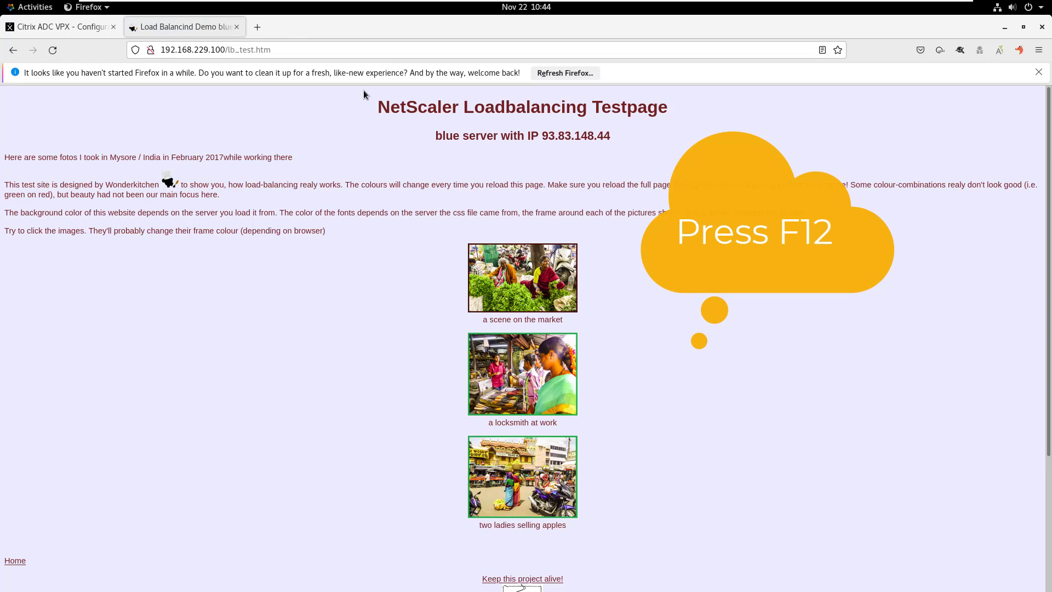
- Open the F12 Network panel and reload lb_test to capture its seven requests
key(F12)
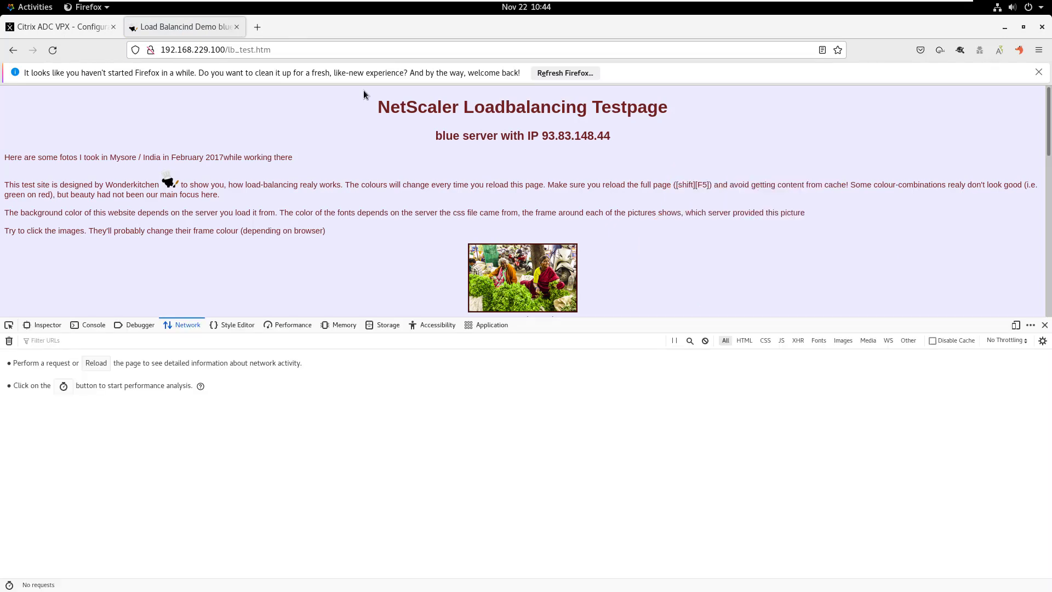
mouse_move(71, 55)
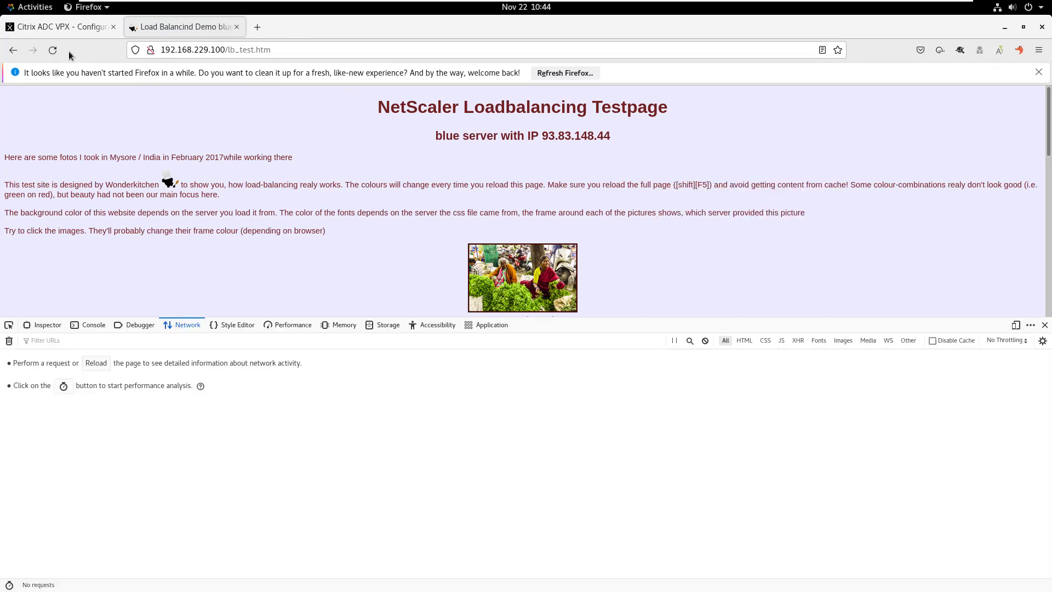
click(53, 50)
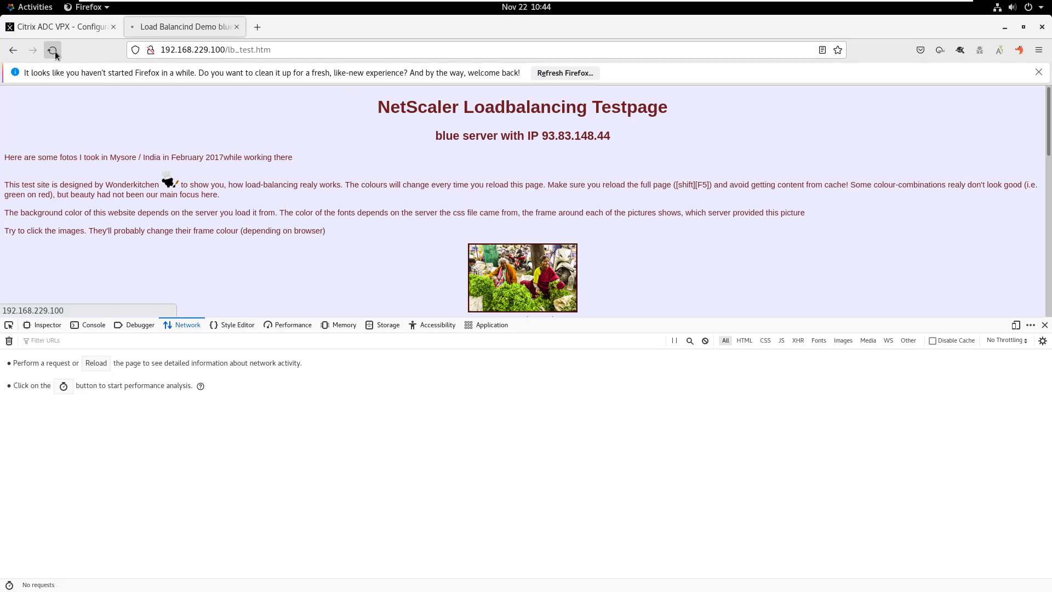
click(53, 50)
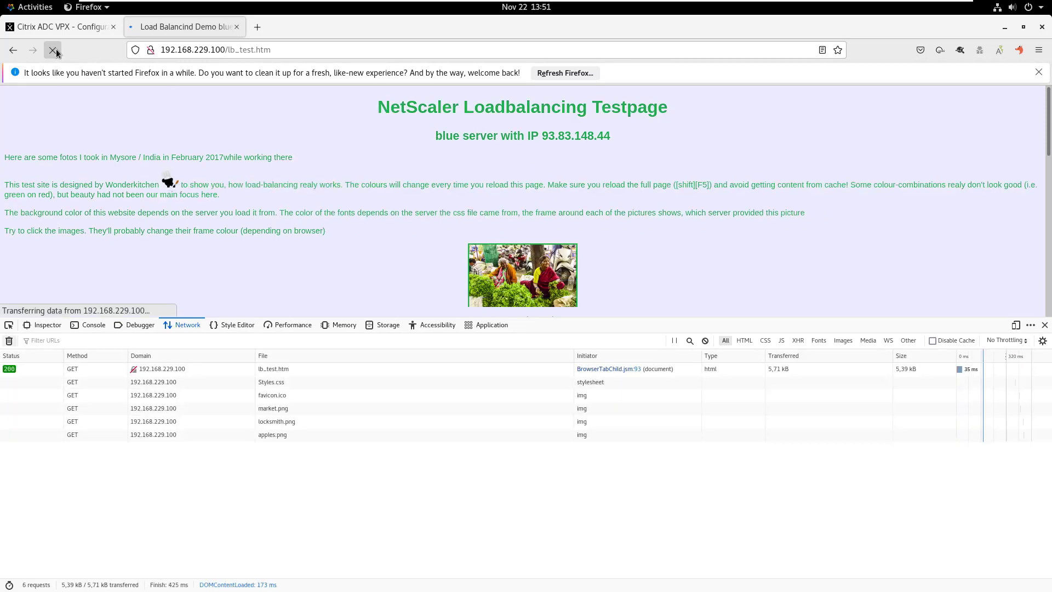
click(54, 50)
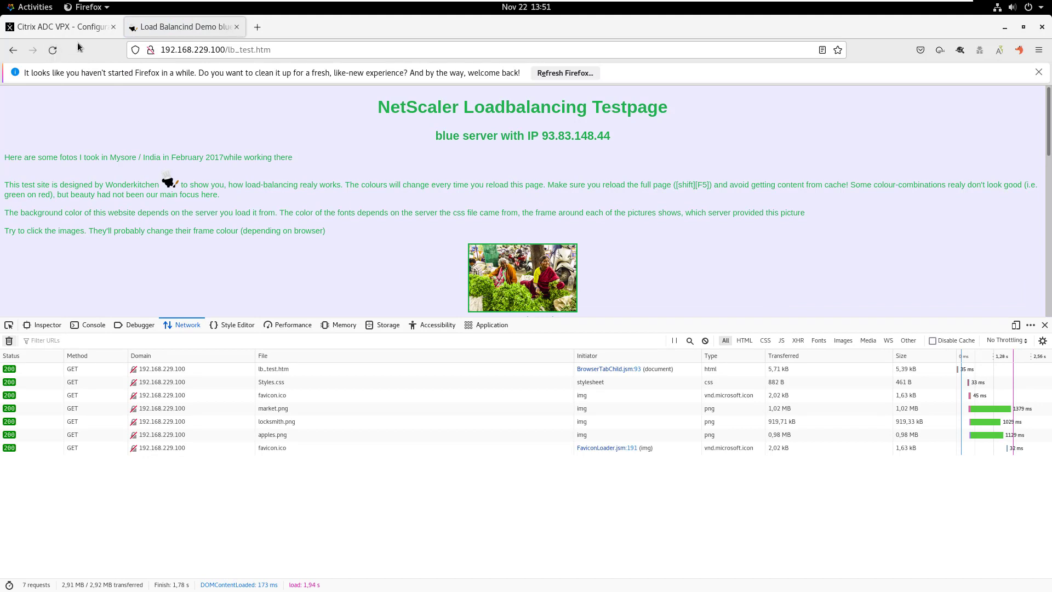
mouse_move(107, 304)
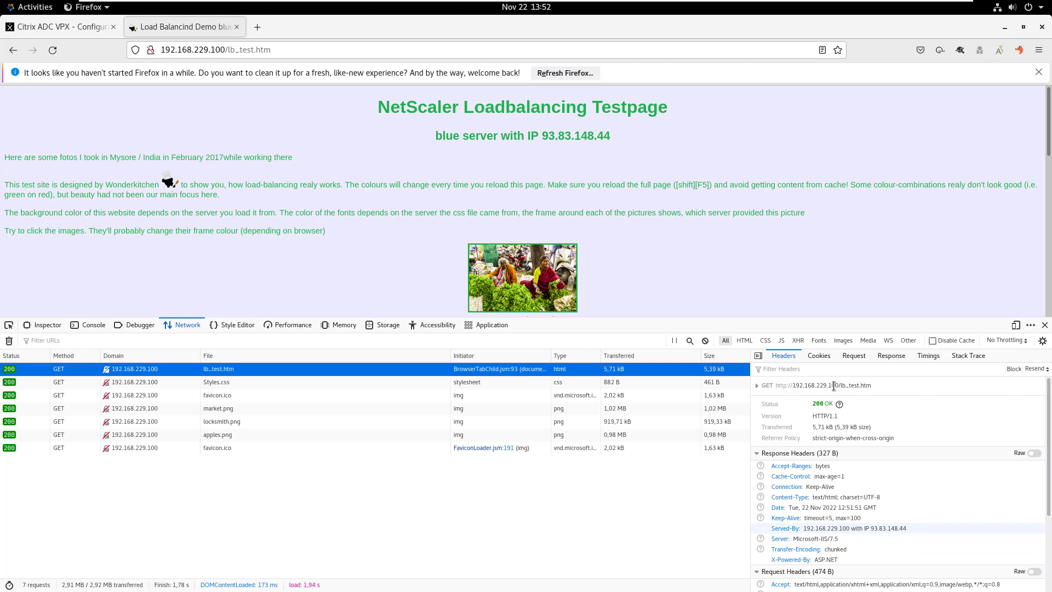
- Check the Served-By header for Styles.css, favicon.ico, market.png, locksmith.png, apples.png and the second favicon
click(216, 382)
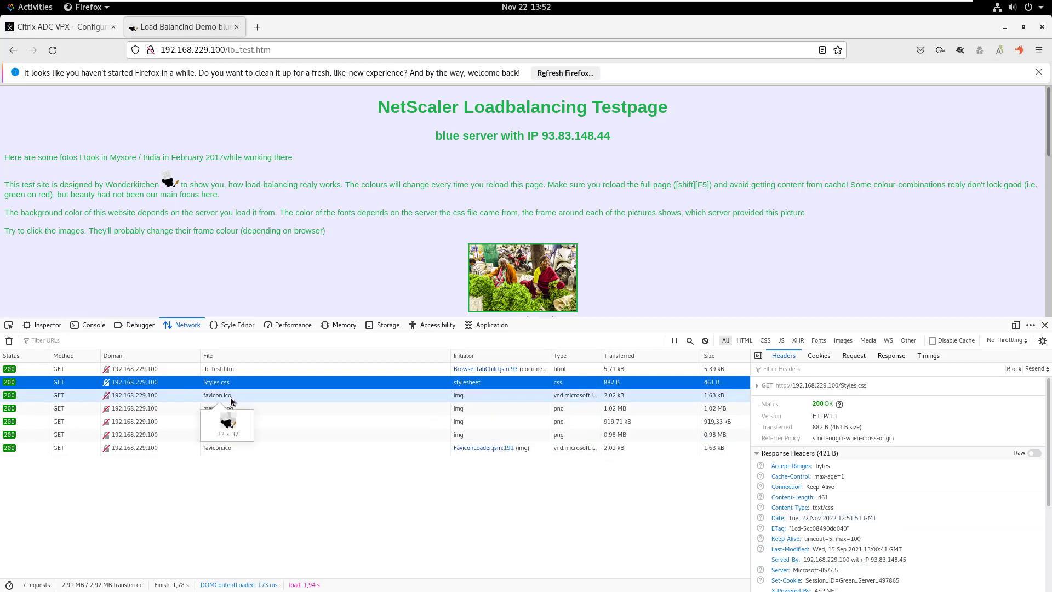
click(217, 395)
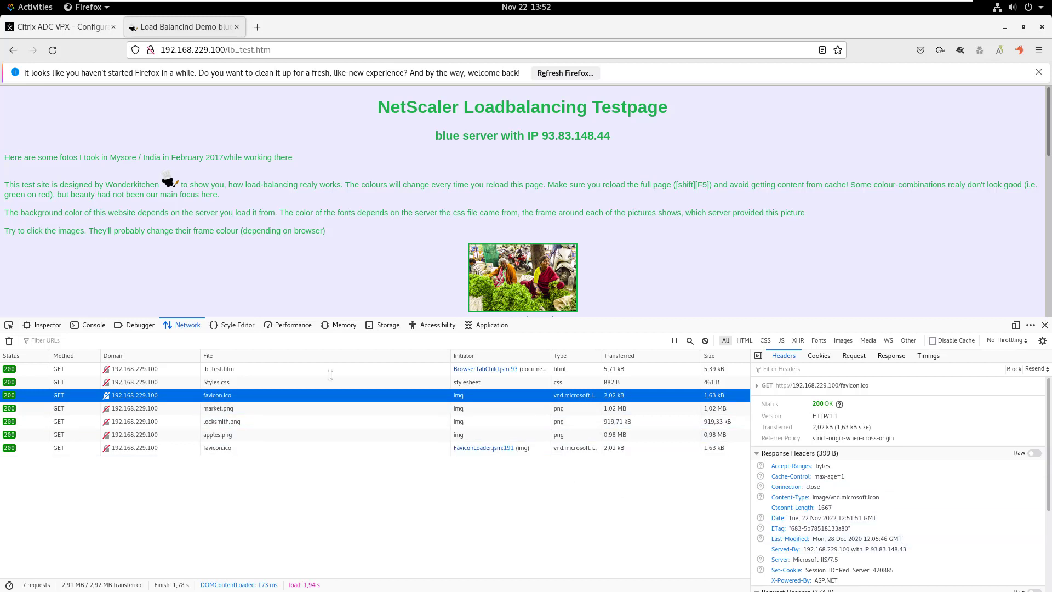
mouse_move(550, 274)
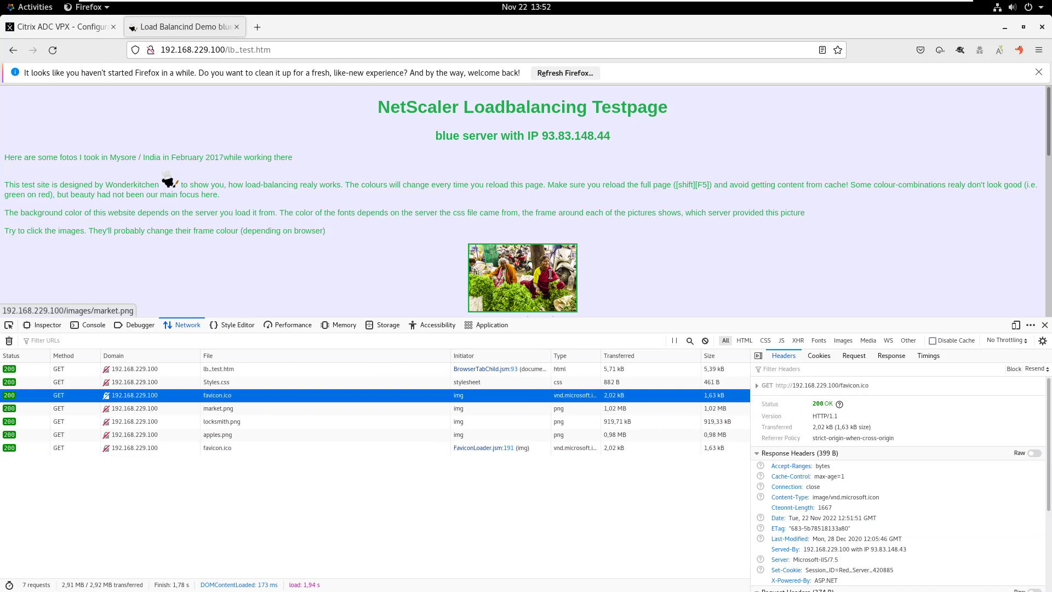
mouse_move(549, 274)
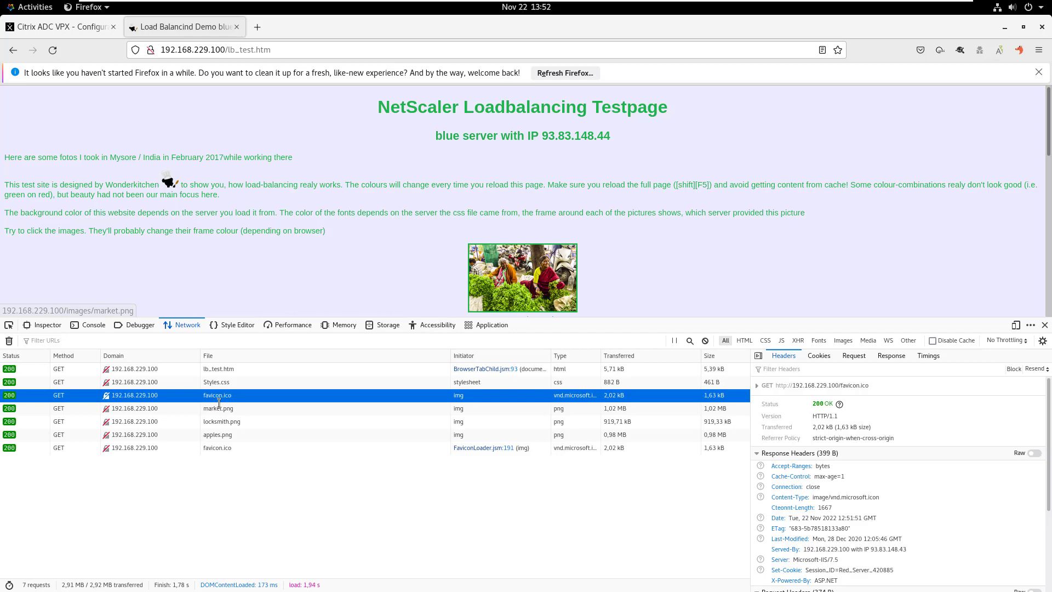
click(218, 408)
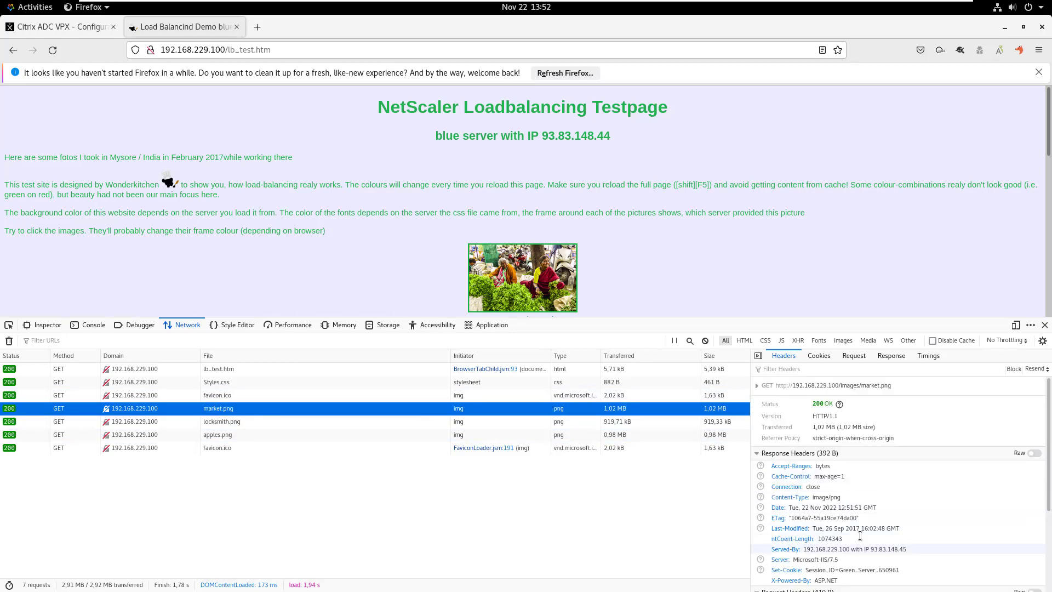
scroll(down, 3)
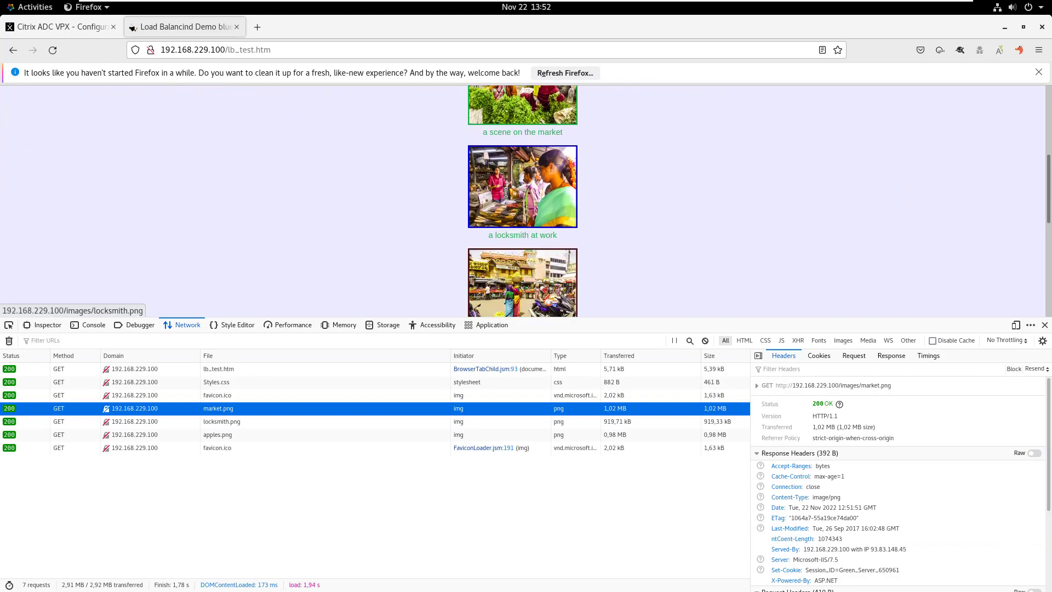
mouse_move(549, 209)
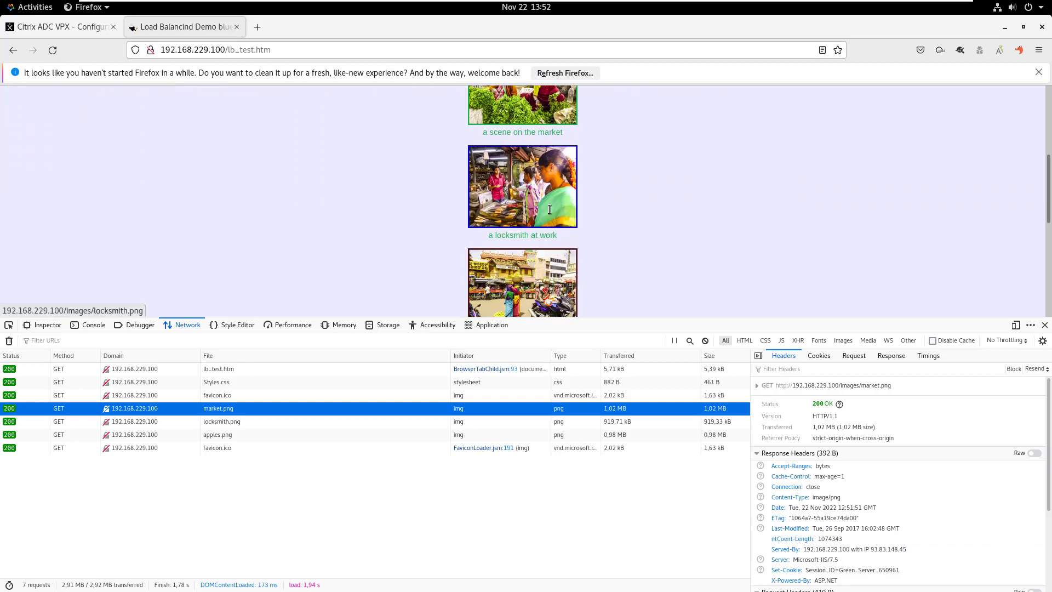
click(222, 421)
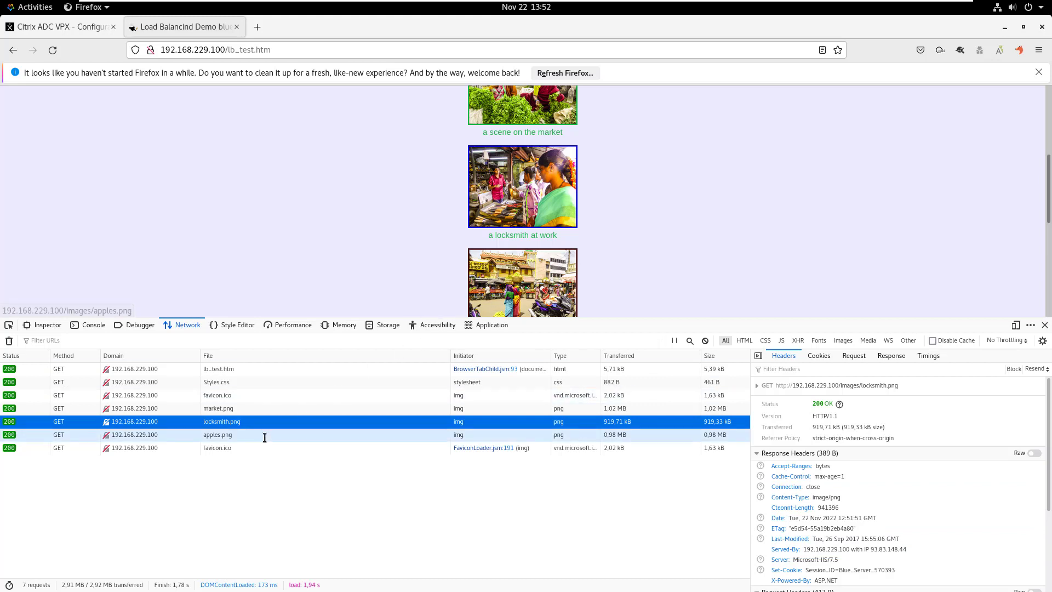
click(218, 434)
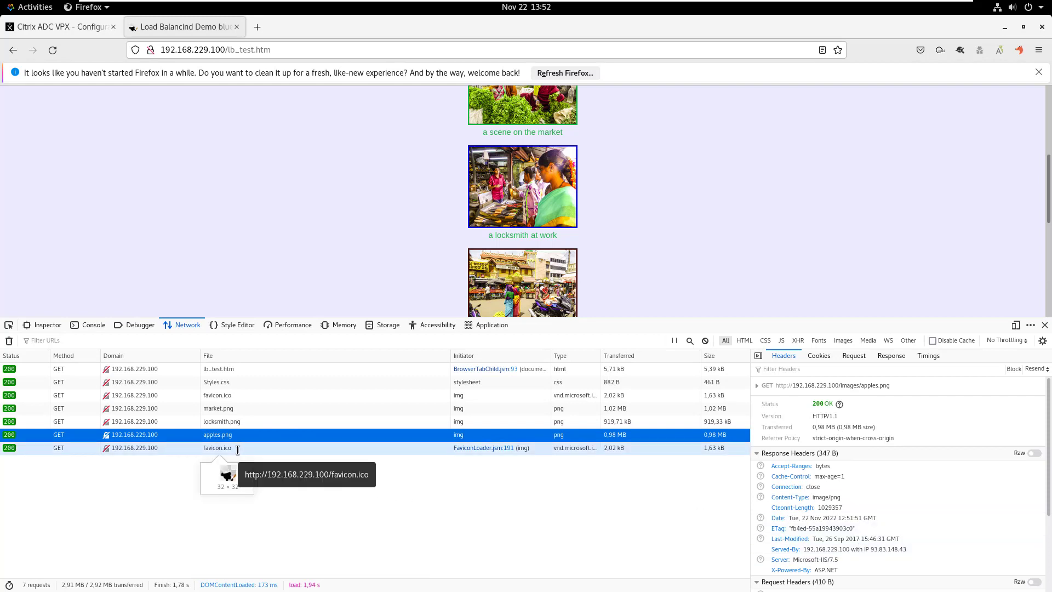
click(218, 448)
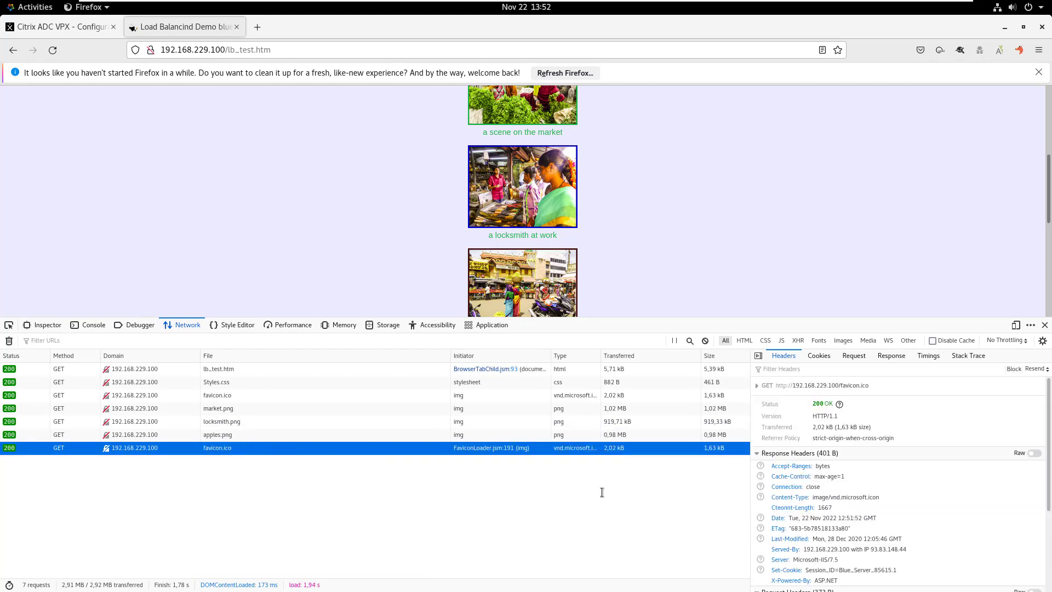